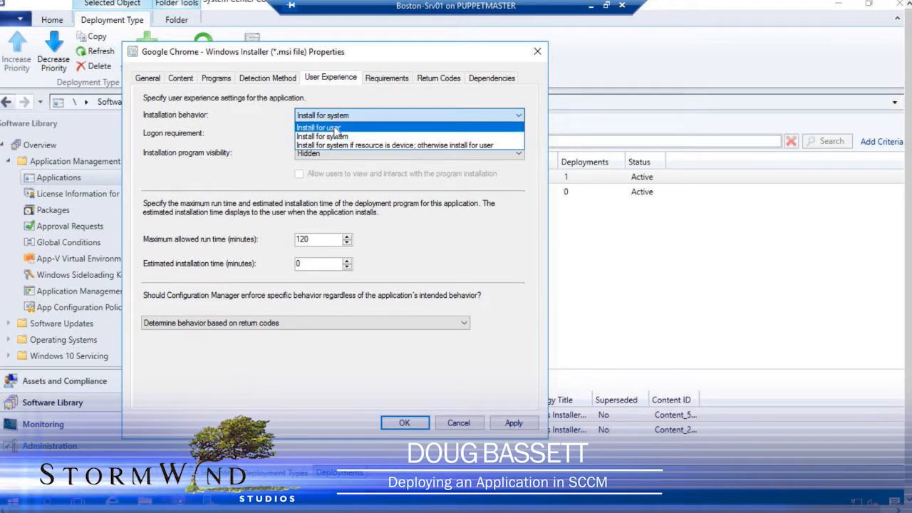
pyautogui.moveTo(336, 149)
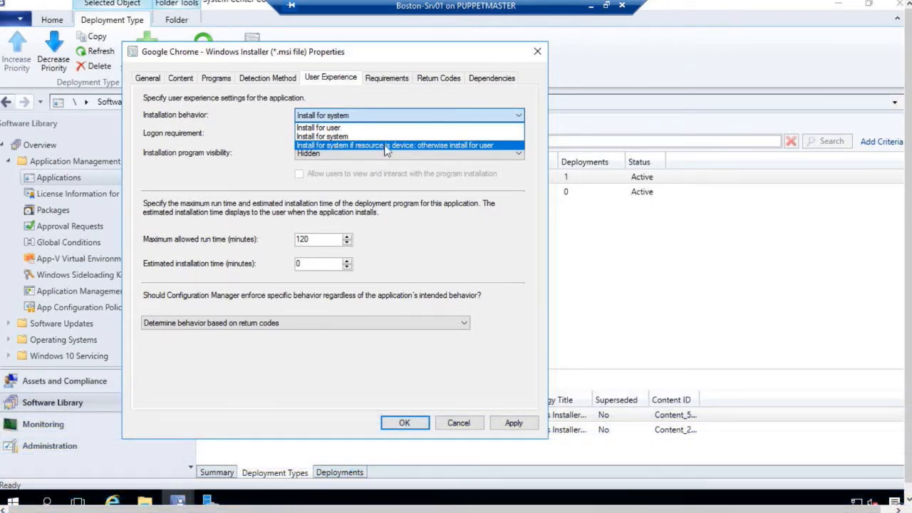
pyautogui.moveTo(342, 137)
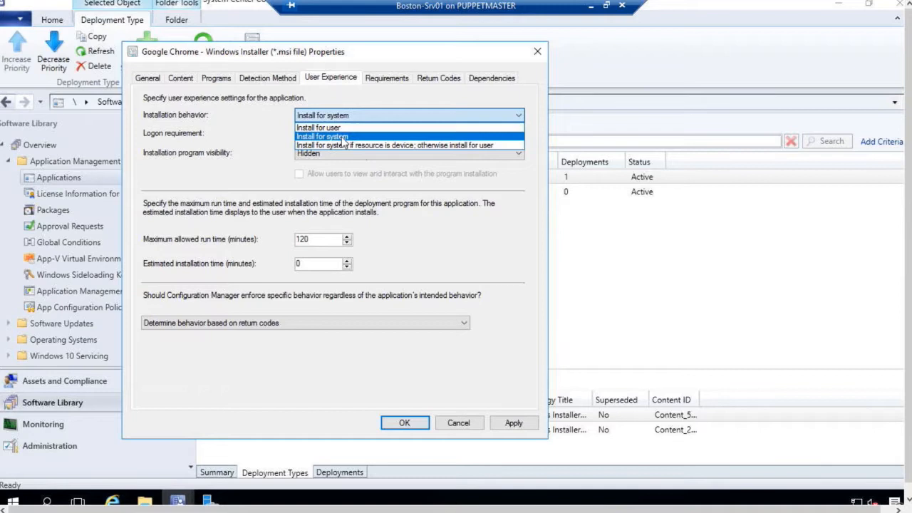
pyautogui.moveTo(327, 127)
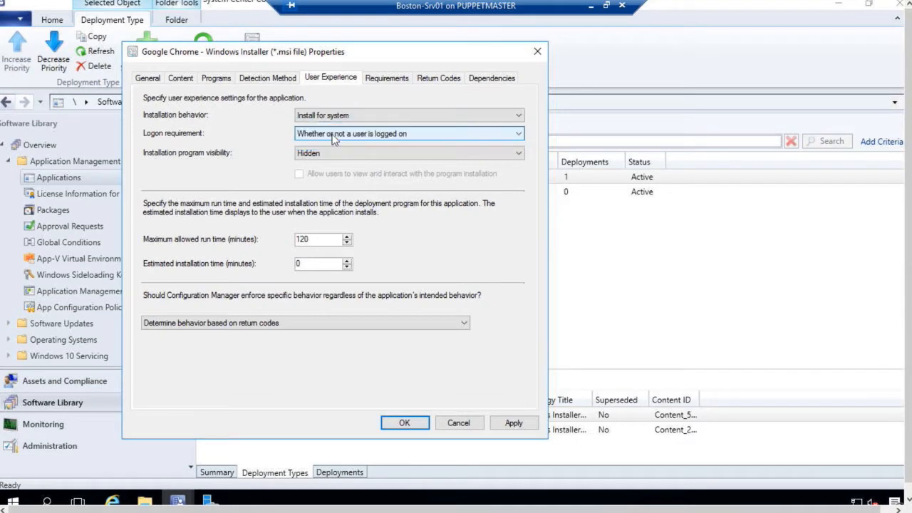
pyautogui.moveTo(369, 141)
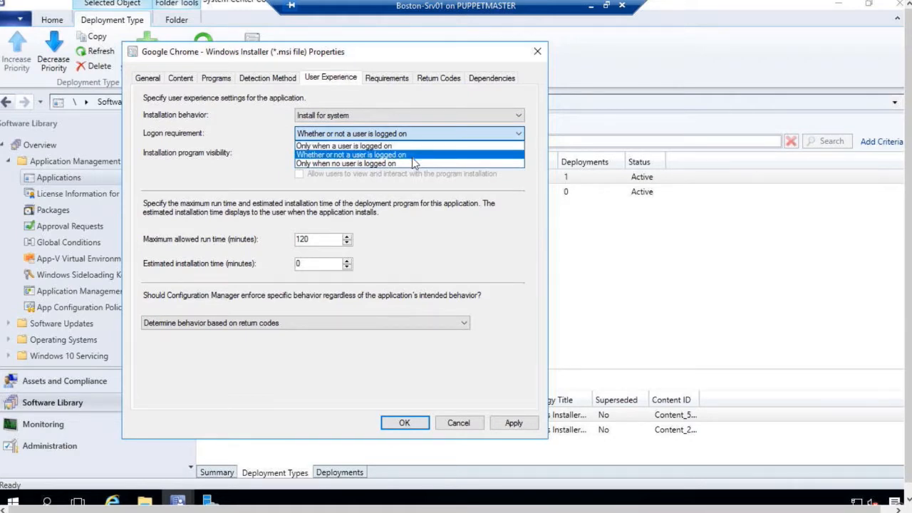
pyautogui.moveTo(393, 162)
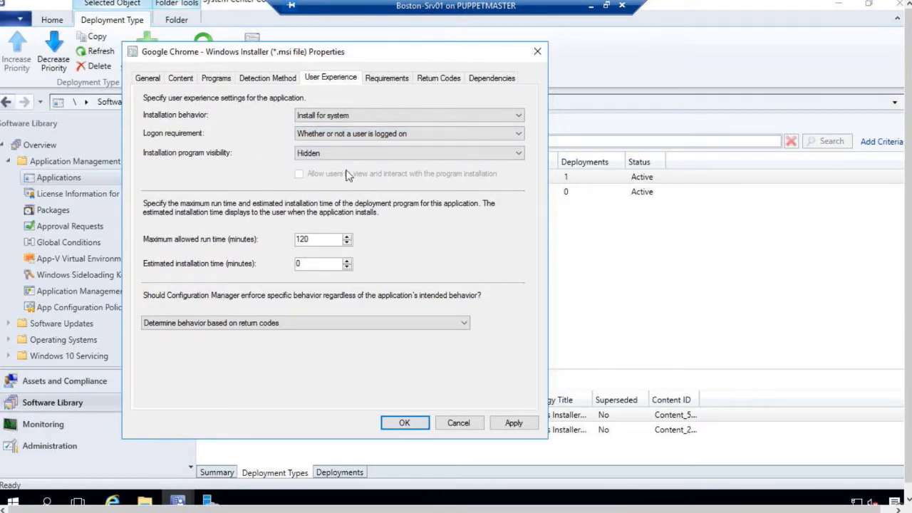
pyautogui.moveTo(230, 163)
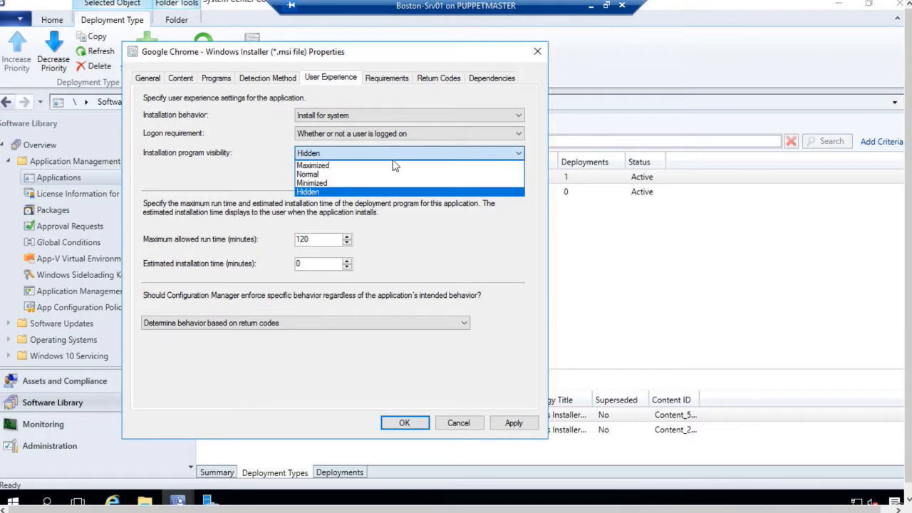
pyautogui.moveTo(385, 171)
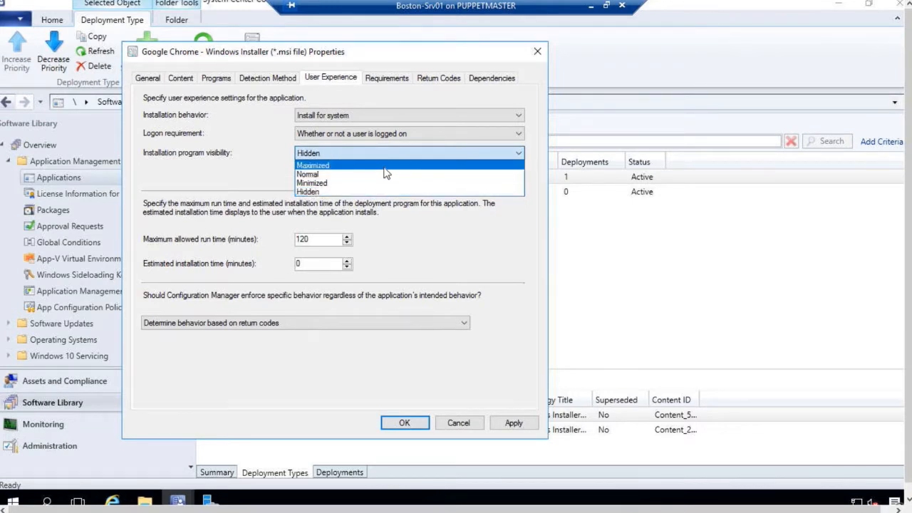
pyautogui.moveTo(381, 182)
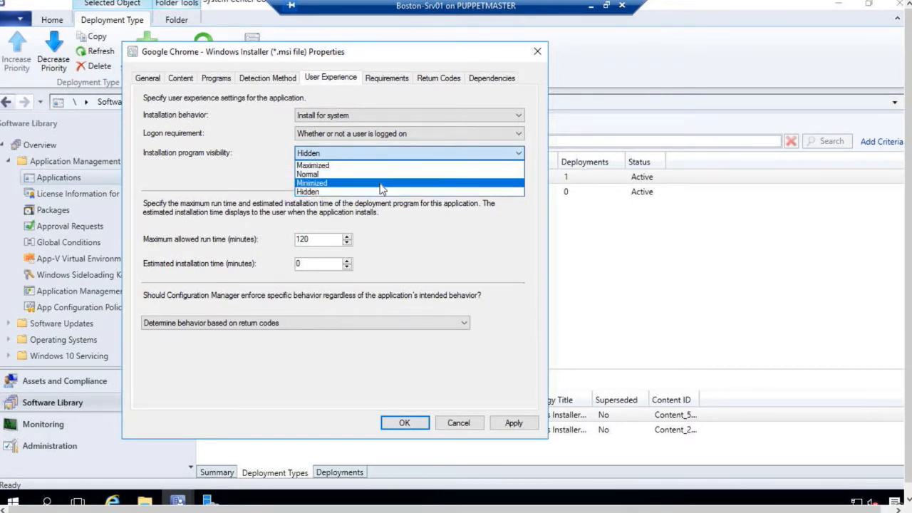
pyautogui.moveTo(382, 191)
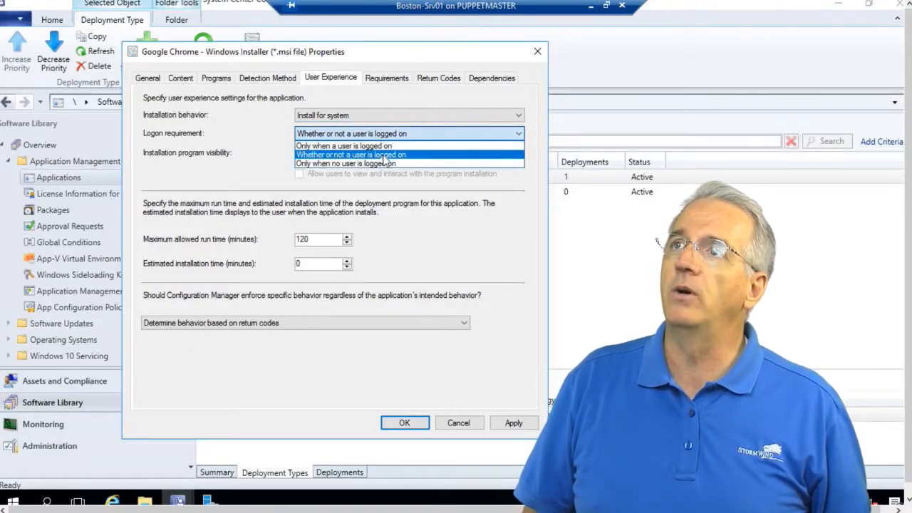
# Require a logged-on user and show the installation program maximized.
pyautogui.click(407, 153)
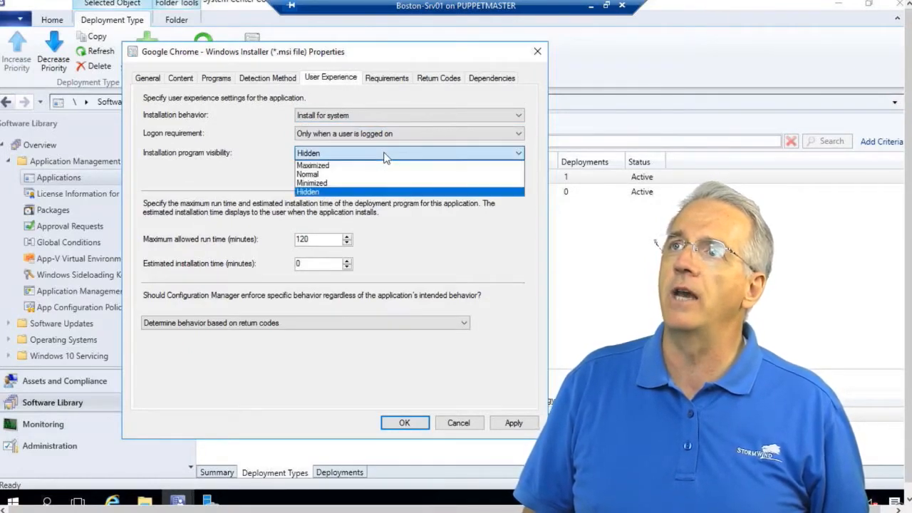
pyautogui.click(314, 165)
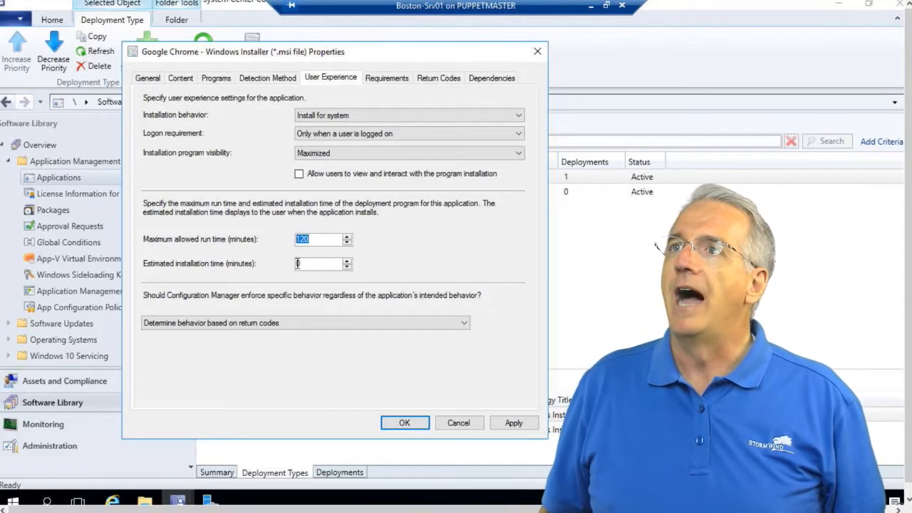
pyautogui.click(317, 264)
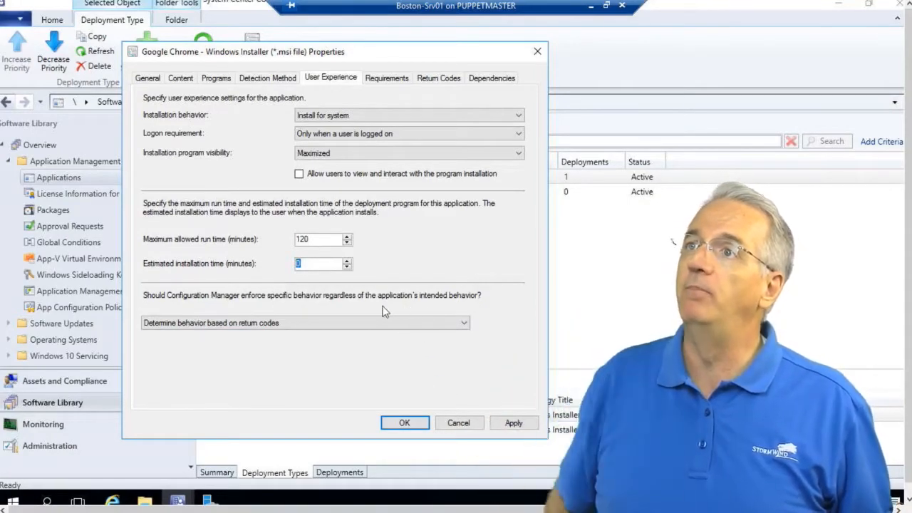
pyautogui.moveTo(283, 351)
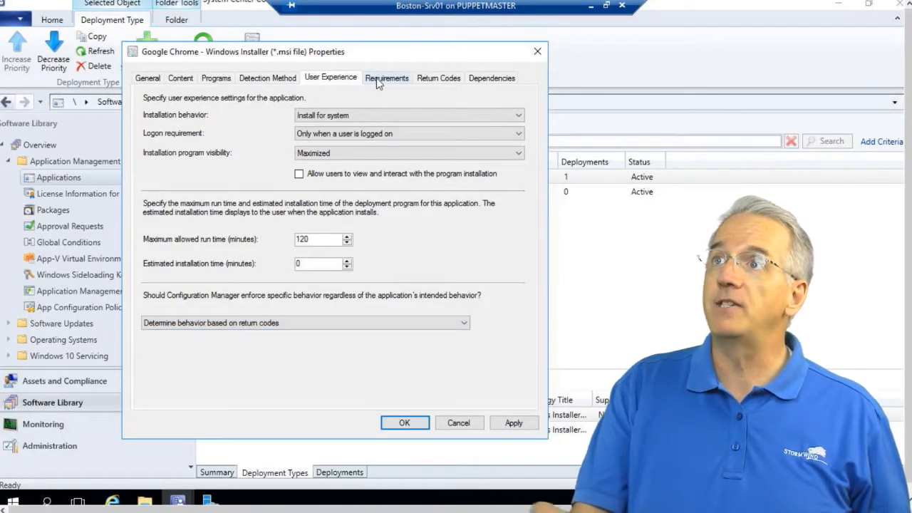
# Browse the Create Requirement dialog's categories from the Requirements tab without adding one.
pyautogui.click(389, 77)
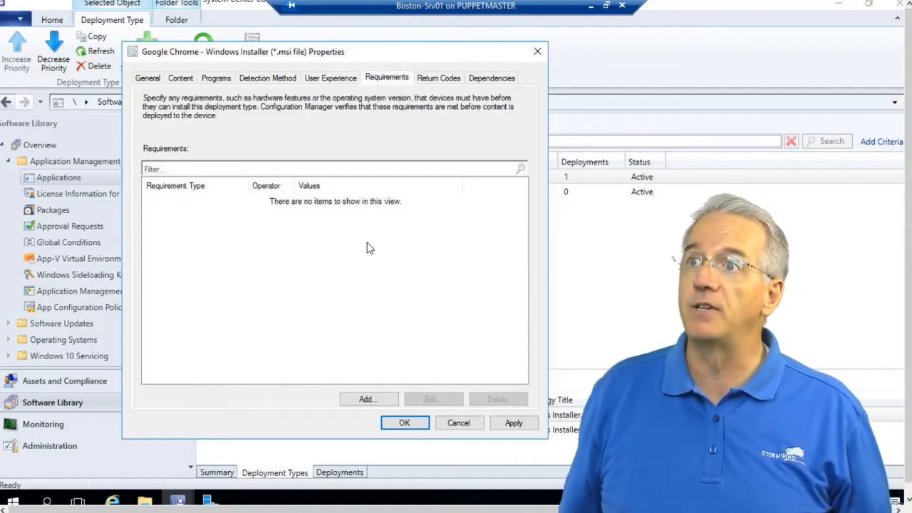
pyautogui.click(368, 399)
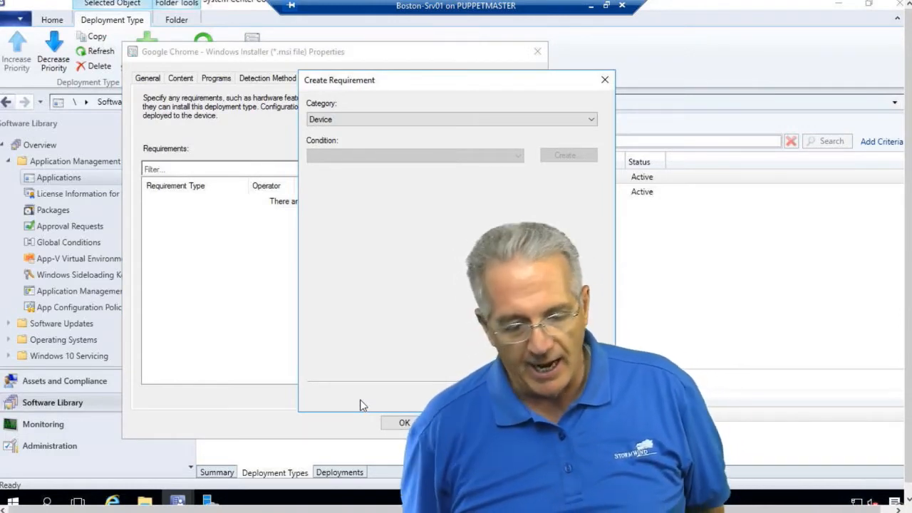
pyautogui.click(413, 155)
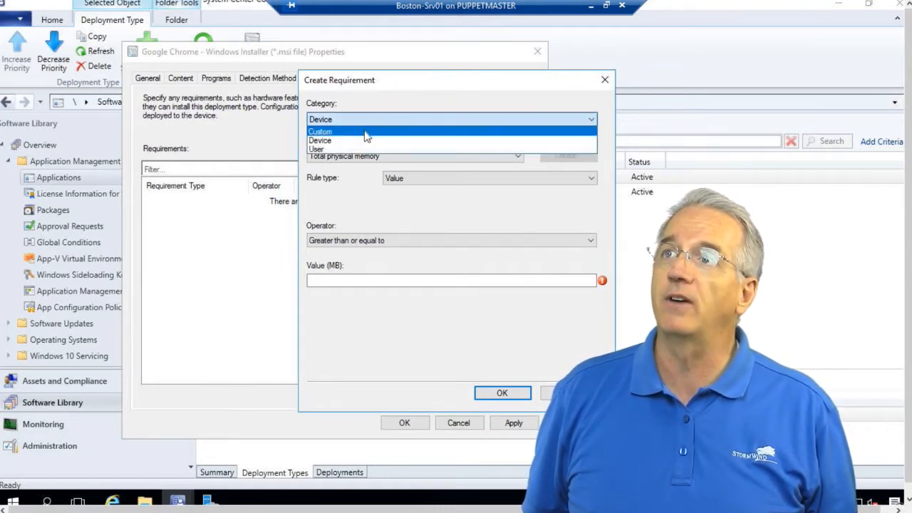
pyautogui.click(319, 140)
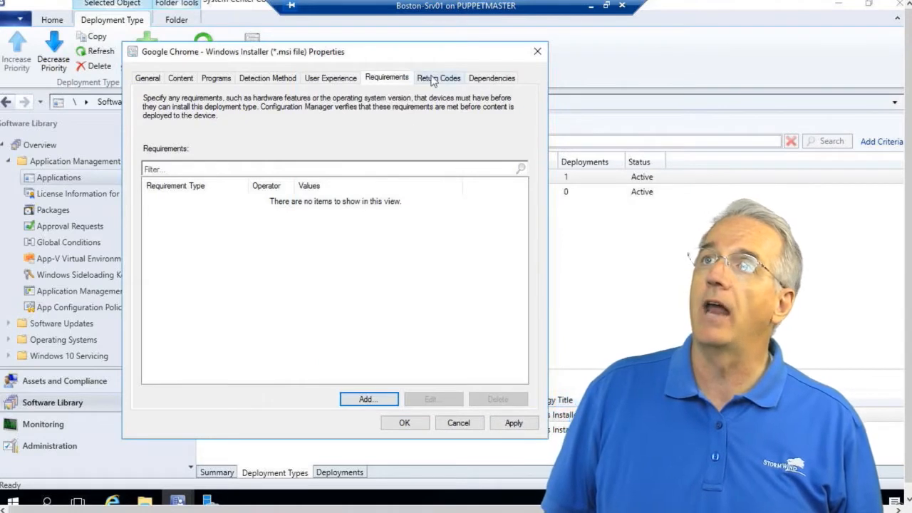
# Show the deployment type's default return code list.
pyautogui.click(438, 77)
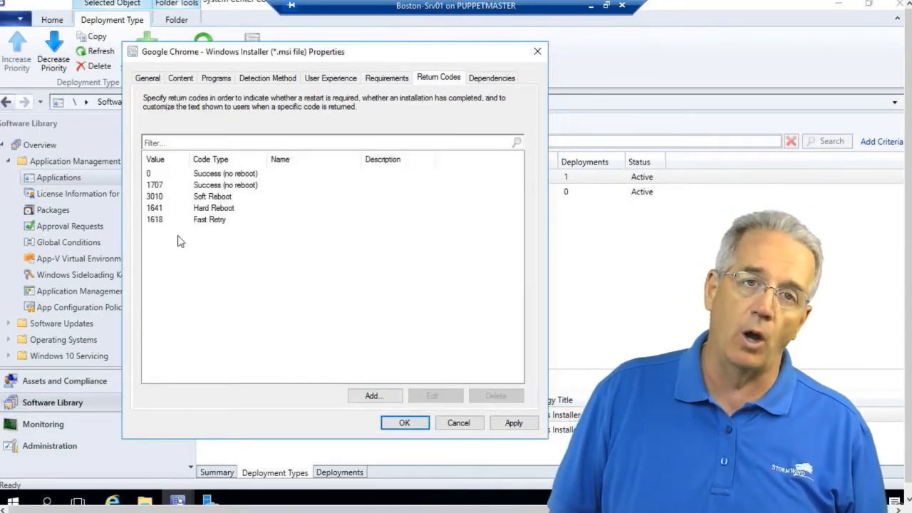
pyautogui.moveTo(177, 296)
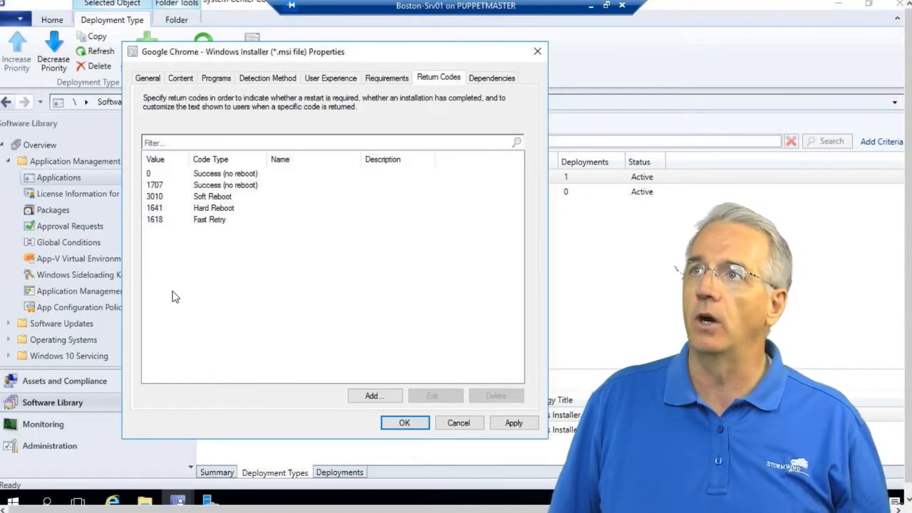
pyautogui.moveTo(235, 263)
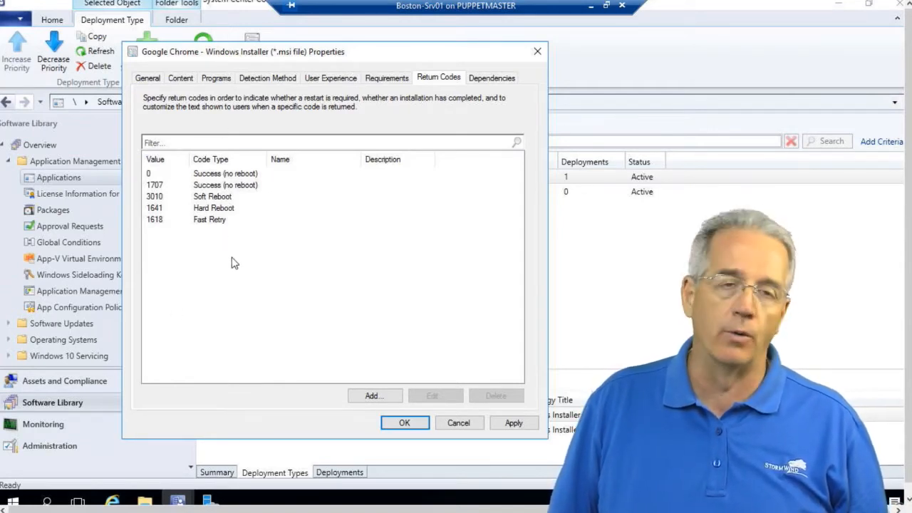
pyautogui.moveTo(151, 236)
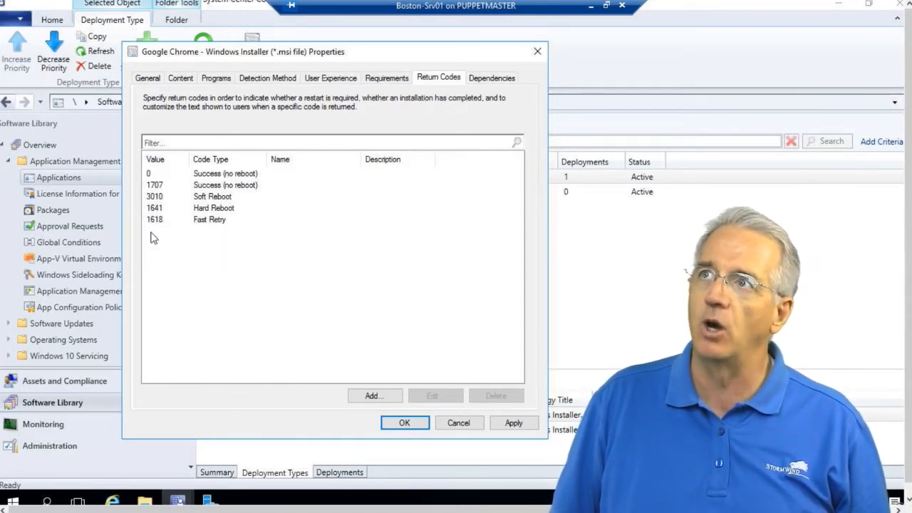
pyautogui.moveTo(207, 222)
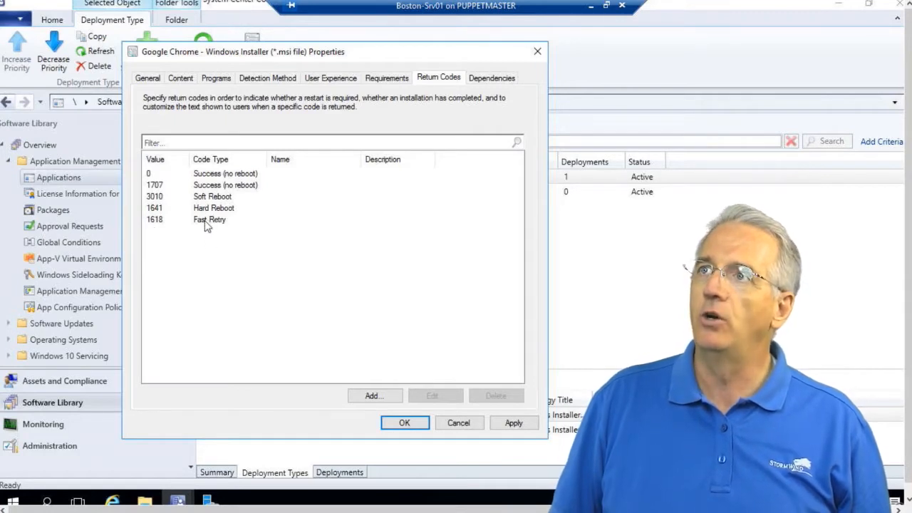
pyautogui.moveTo(208, 199)
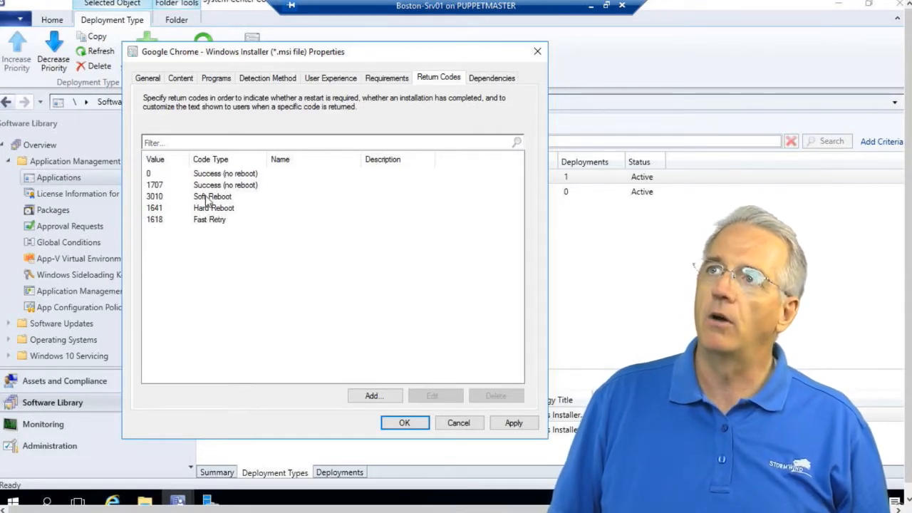
pyautogui.moveTo(222, 208)
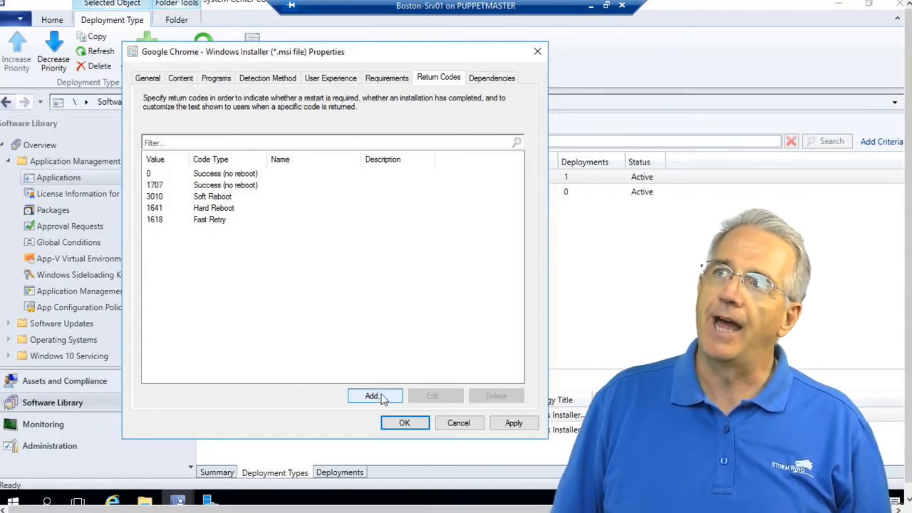
# Add return code 711 named 'great success' as success without reboot, then show Dependencies.
pyautogui.click(373, 396)
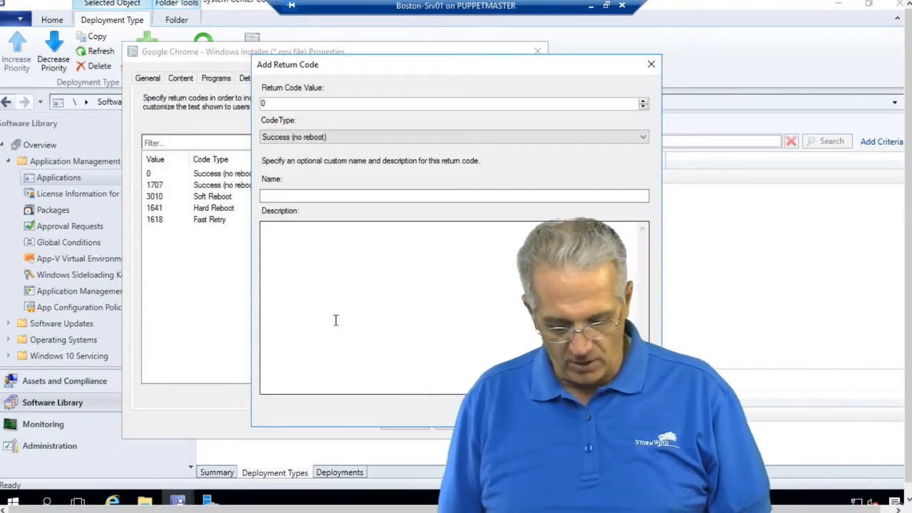
pyautogui.write('711')
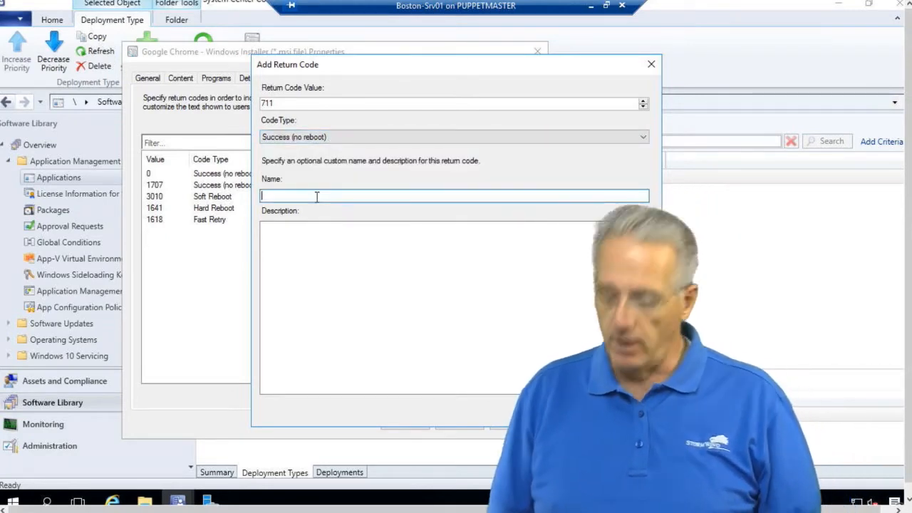
pyautogui.write('great')
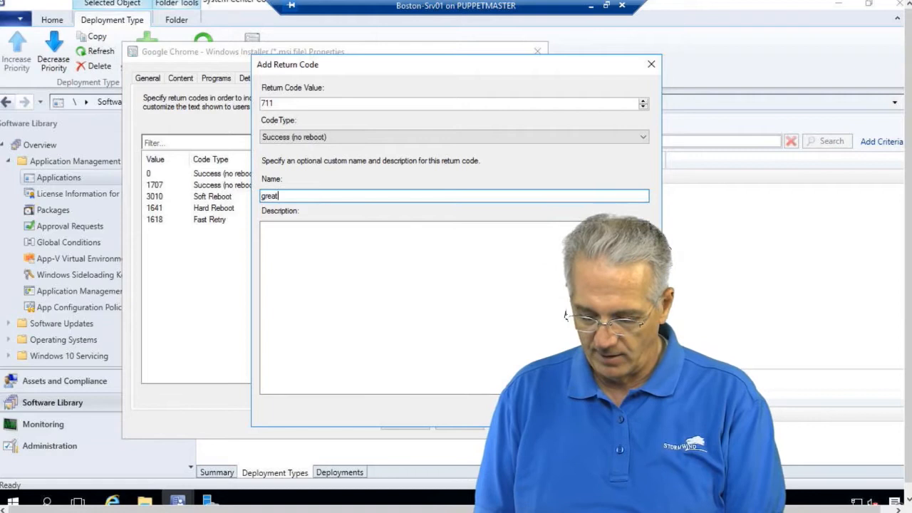
pyautogui.write('success')
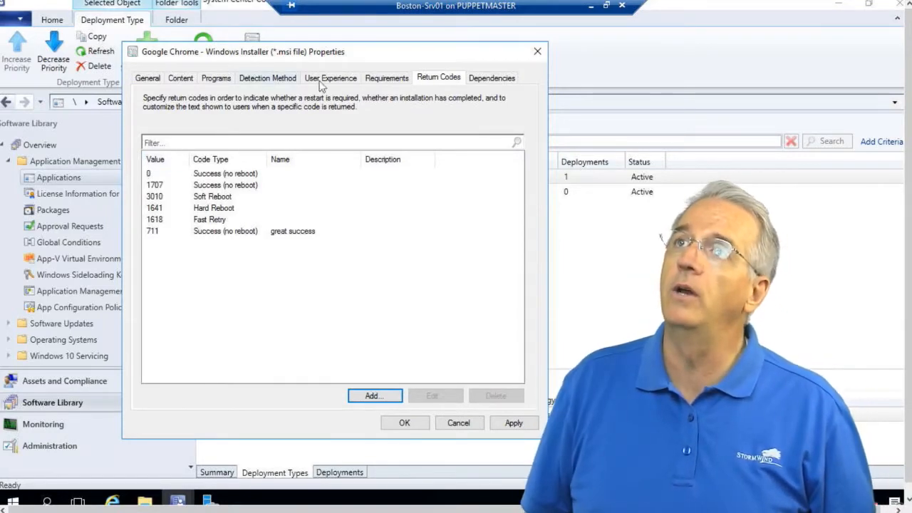
pyautogui.click(490, 77)
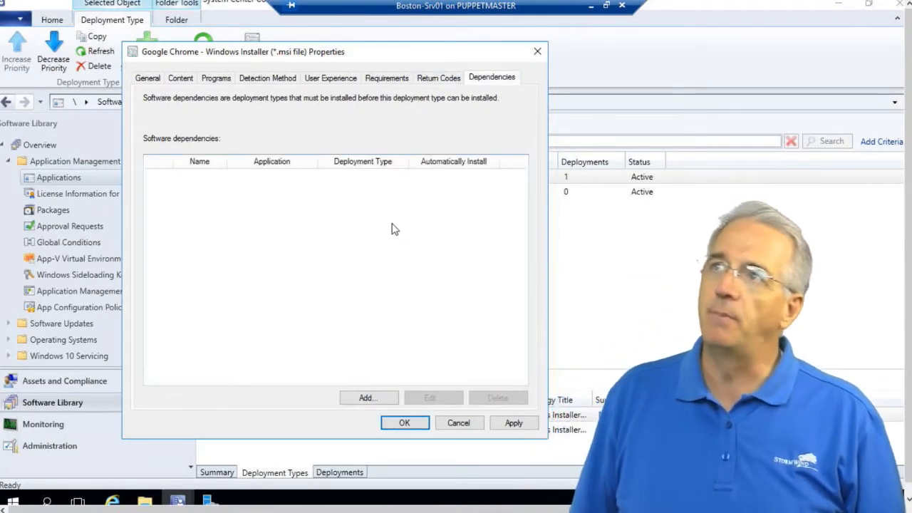
# Browse Add Dependency with Google Chrome-copy, then cancel the properties without saving any dependency.
pyautogui.click(368, 398)
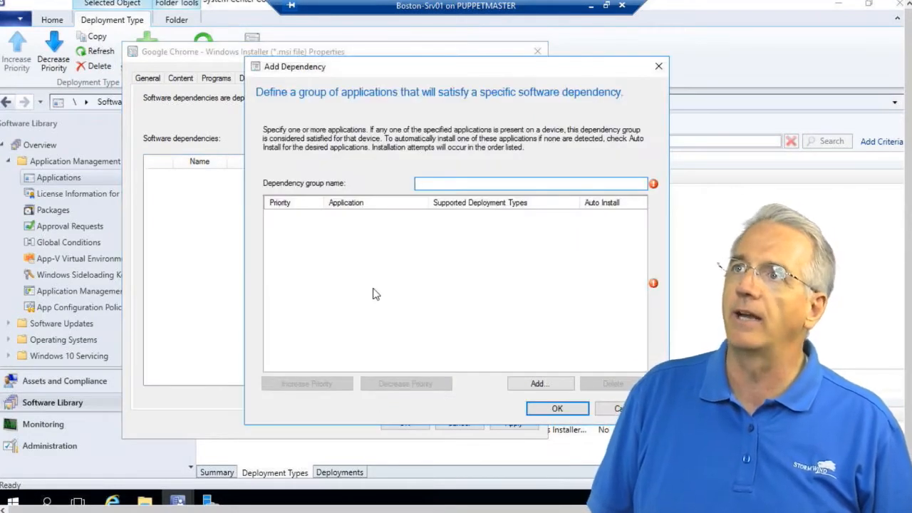
pyautogui.moveTo(436, 107)
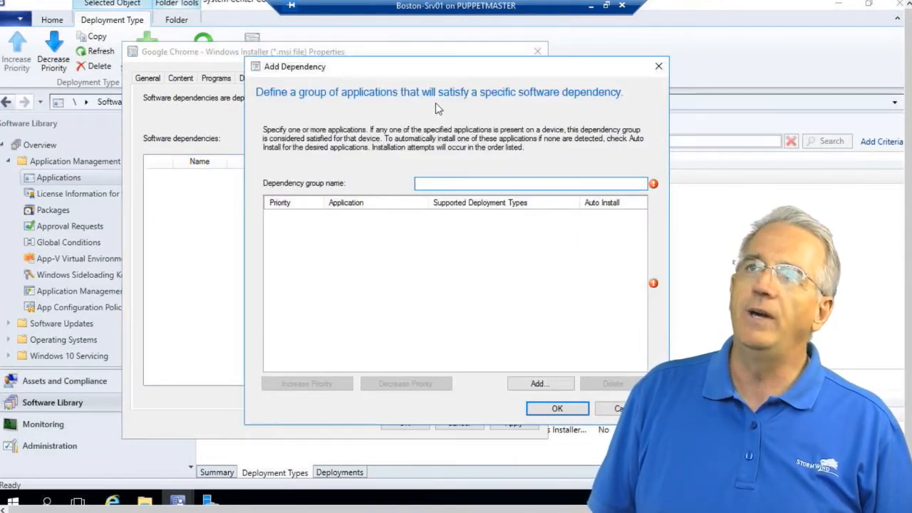
pyautogui.moveTo(411, 320)
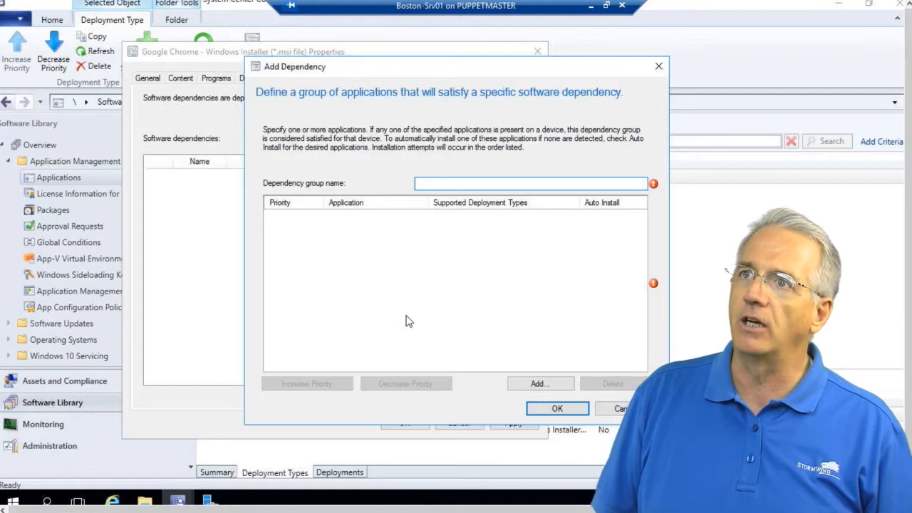
pyautogui.click(540, 383)
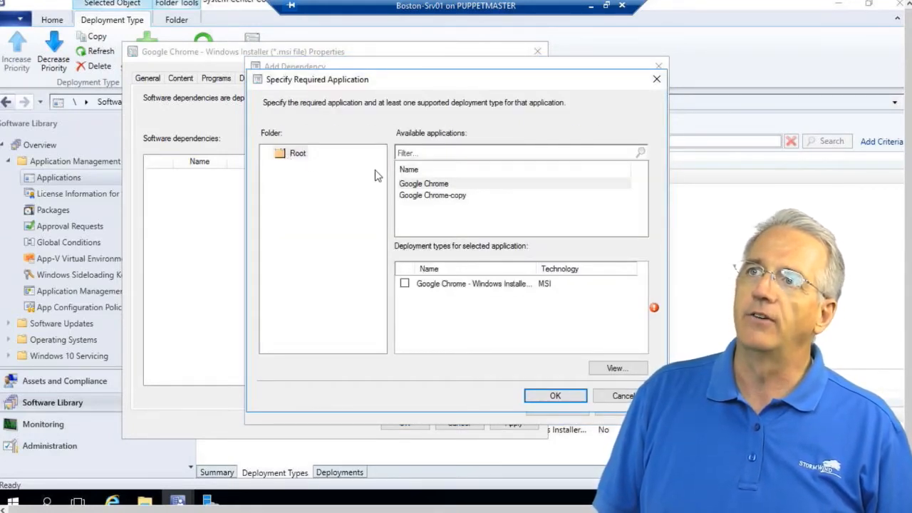
pyautogui.click(433, 195)
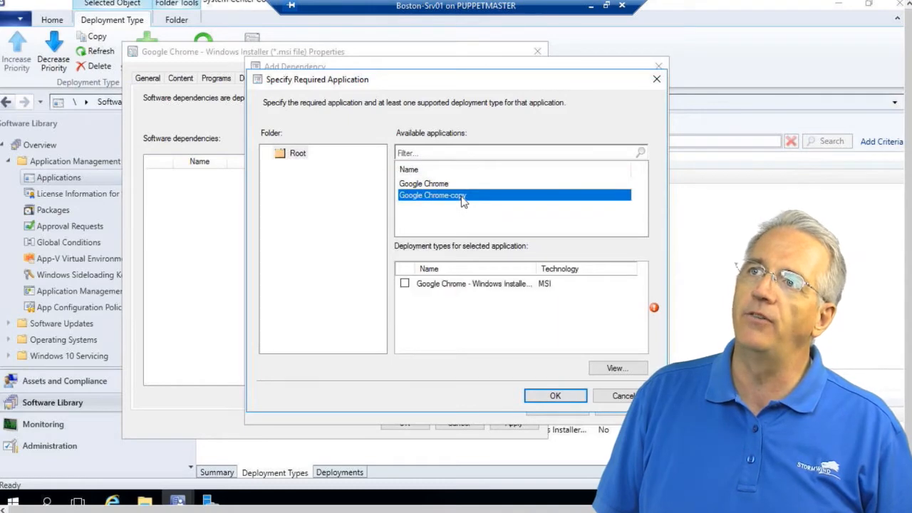
pyautogui.click(473, 282)
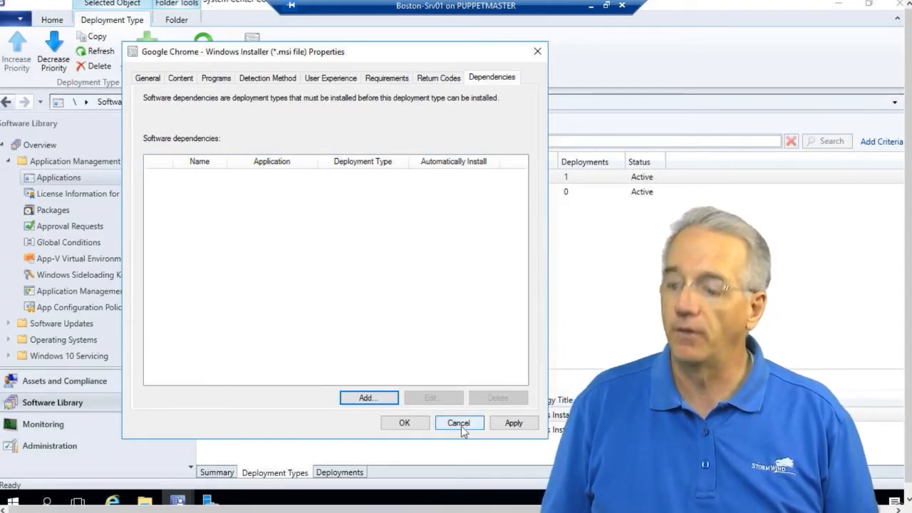
pyautogui.click(459, 422)
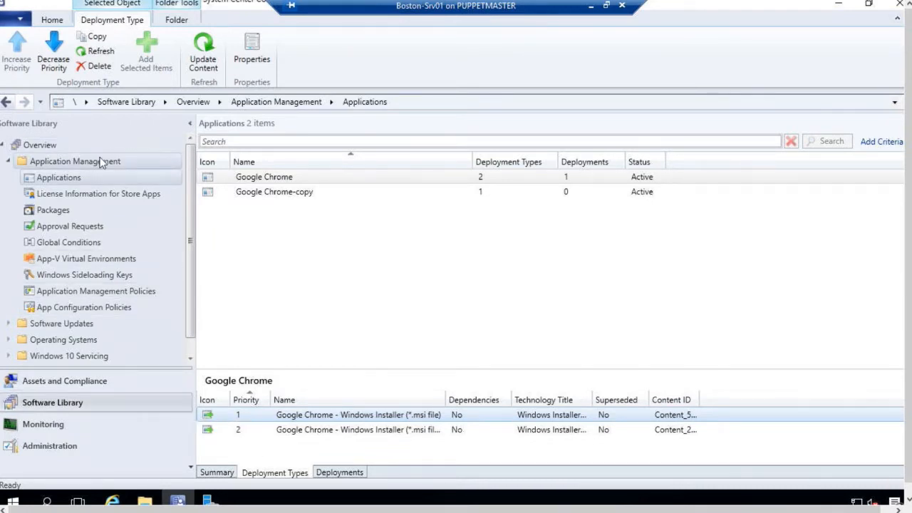
pyautogui.moveTo(103, 177)
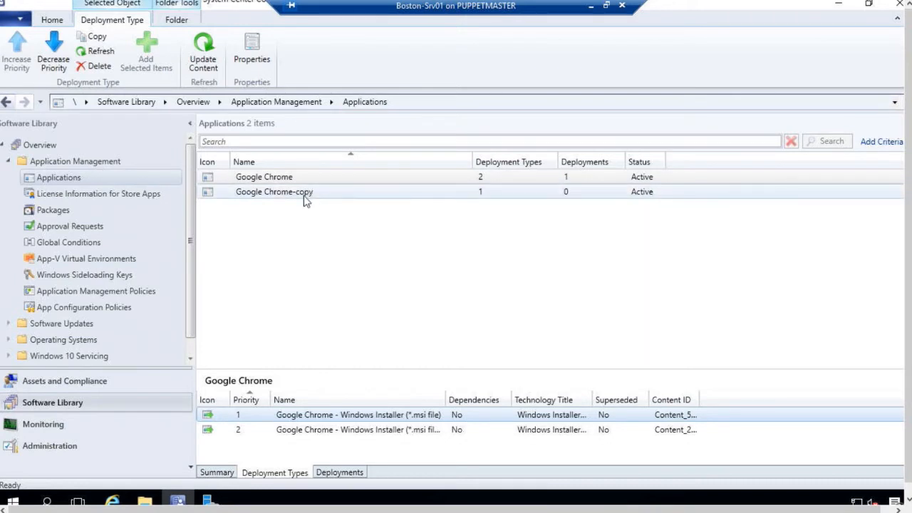
# Start the Deploy Software Wizard for the Google Chrome-copy application.
pyautogui.click(274, 191)
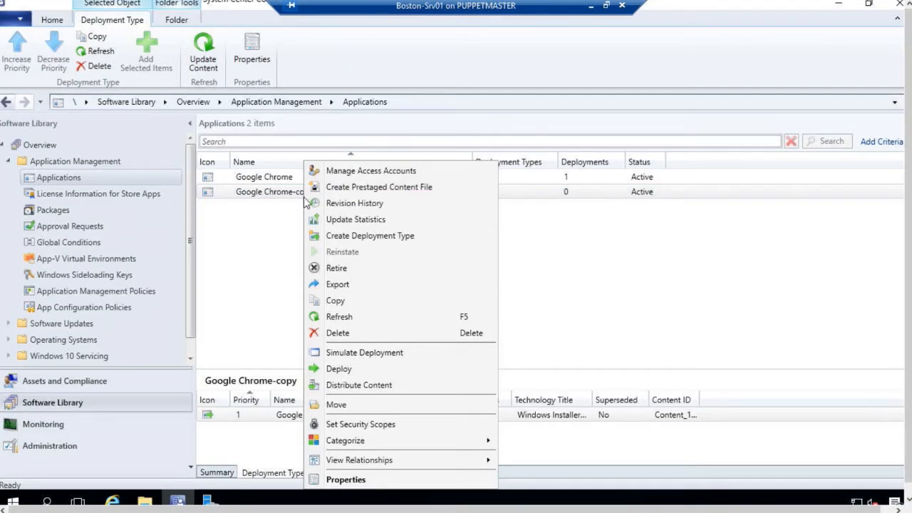
pyautogui.moveTo(339, 369)
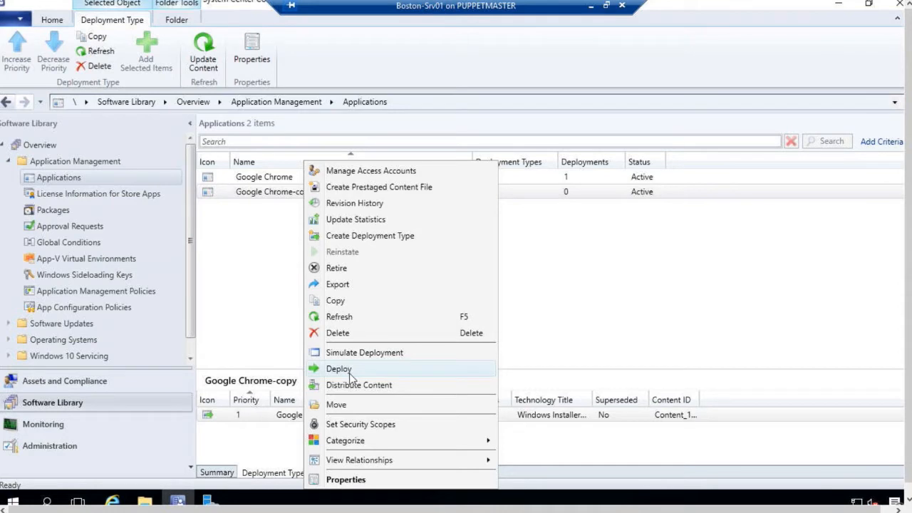
pyautogui.click(339, 367)
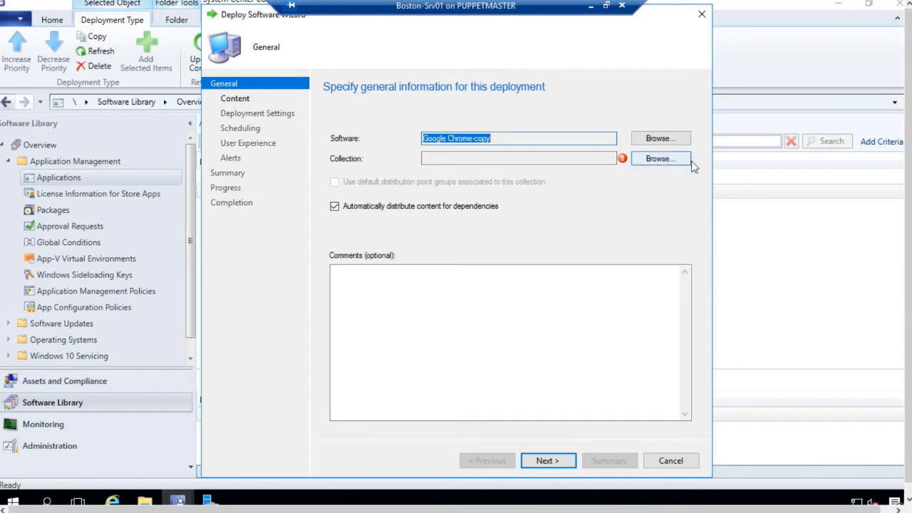
# Target the device collection All Desktop and Server Clients and continue to content destinations.
pyautogui.click(659, 160)
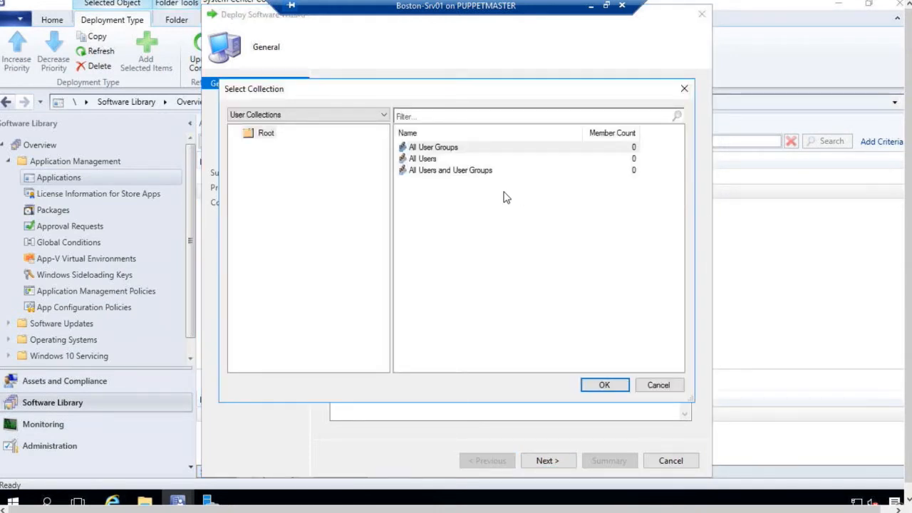
pyautogui.moveTo(315, 141)
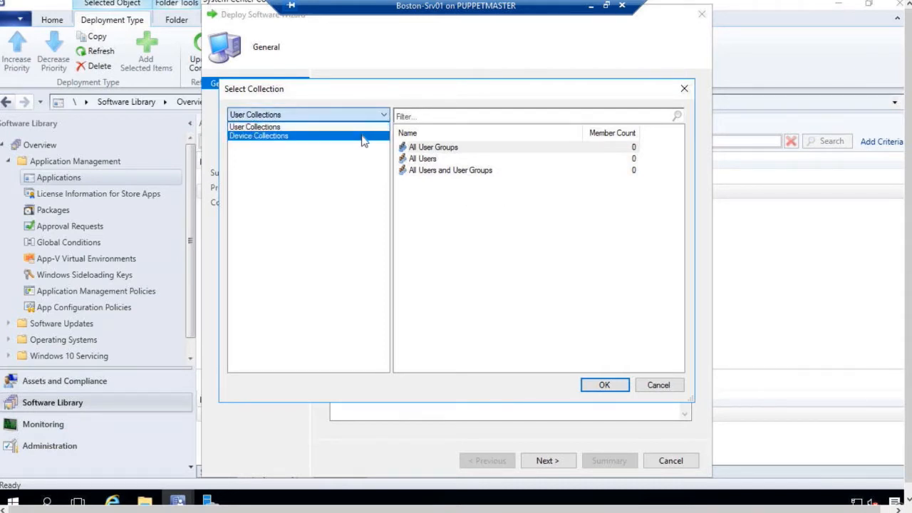
pyautogui.click(259, 135)
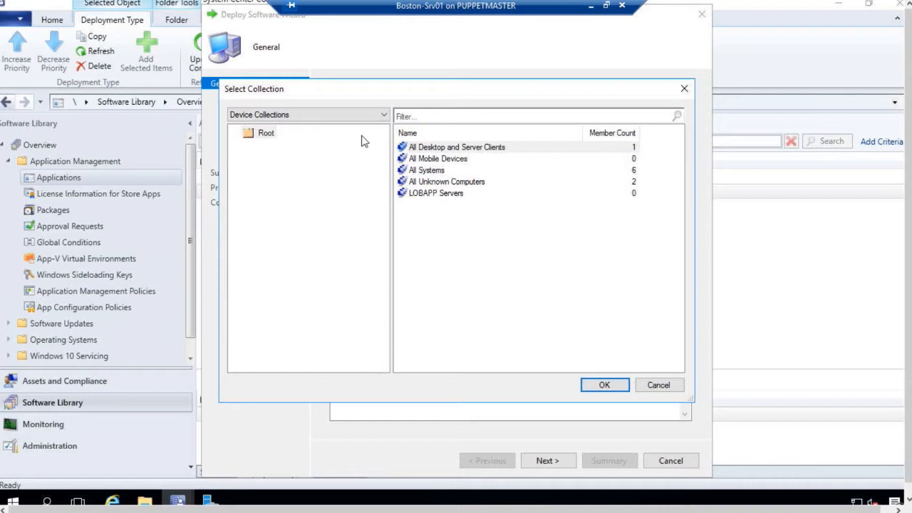
pyautogui.moveTo(435, 146)
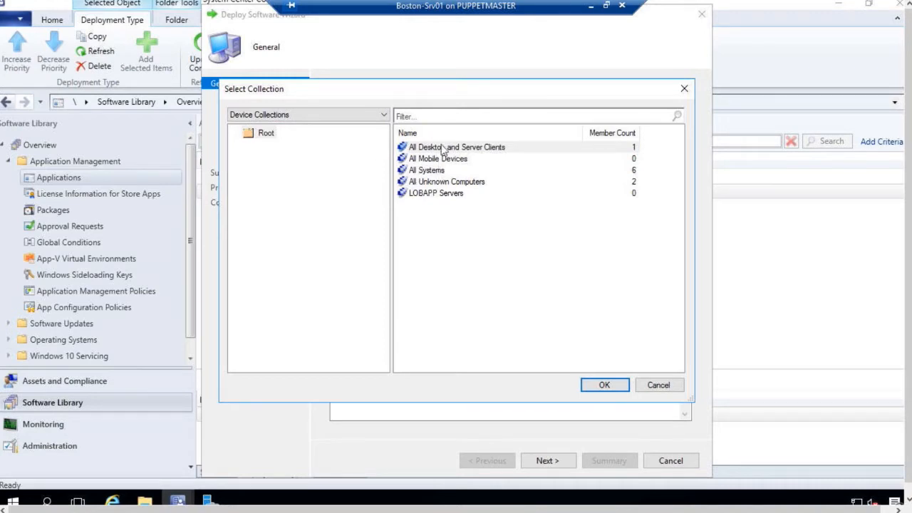
pyautogui.click(604, 384)
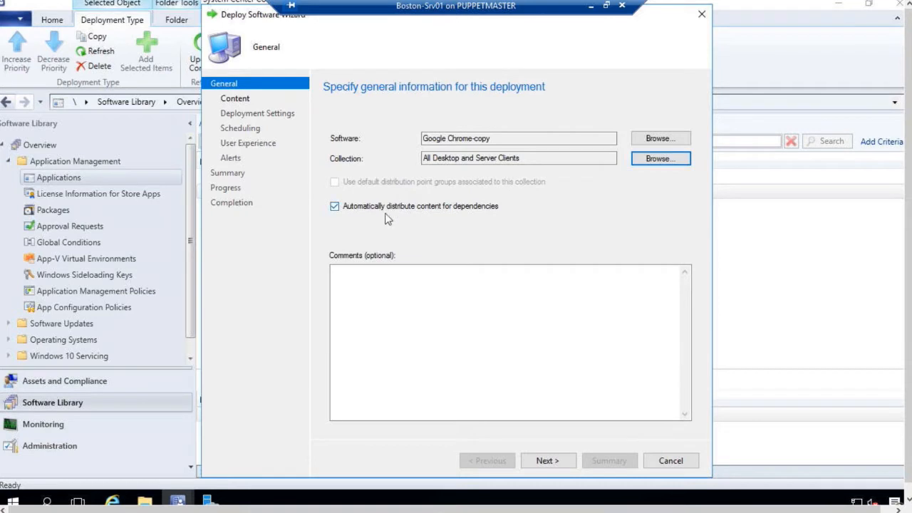
pyautogui.moveTo(450, 209)
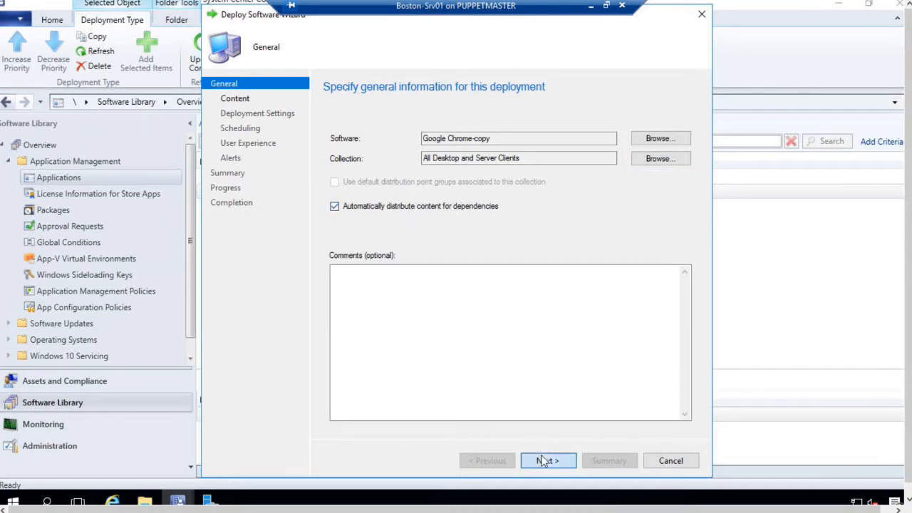
pyautogui.click(547, 461)
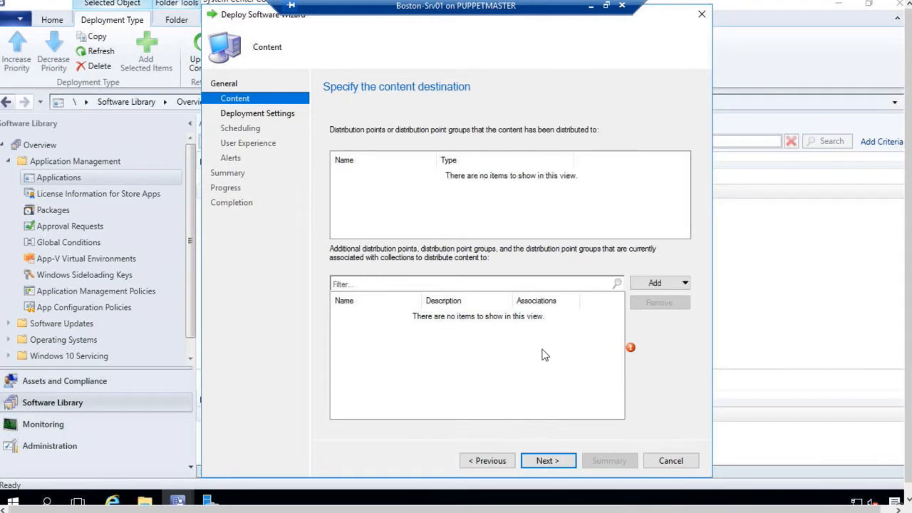
# Browse the individual distribution point picker and close it without choosing one.
pyautogui.click(678, 282)
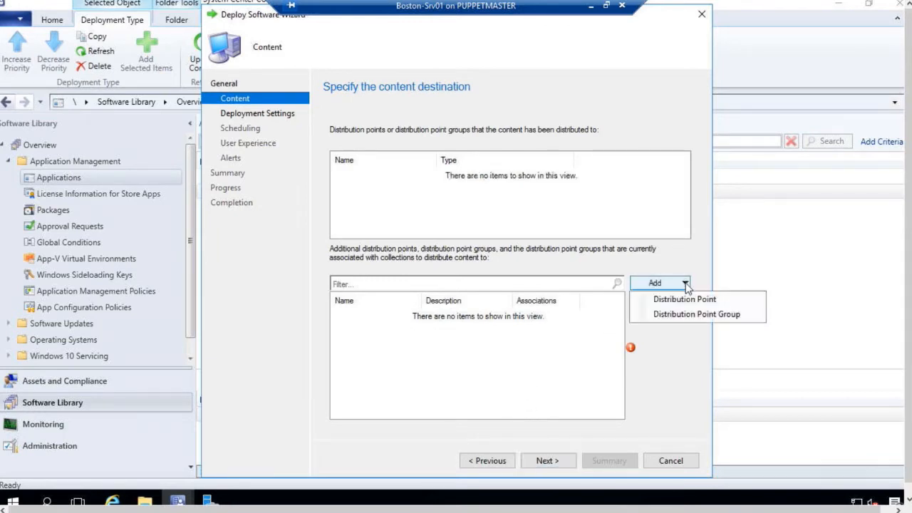
pyautogui.moveTo(678, 300)
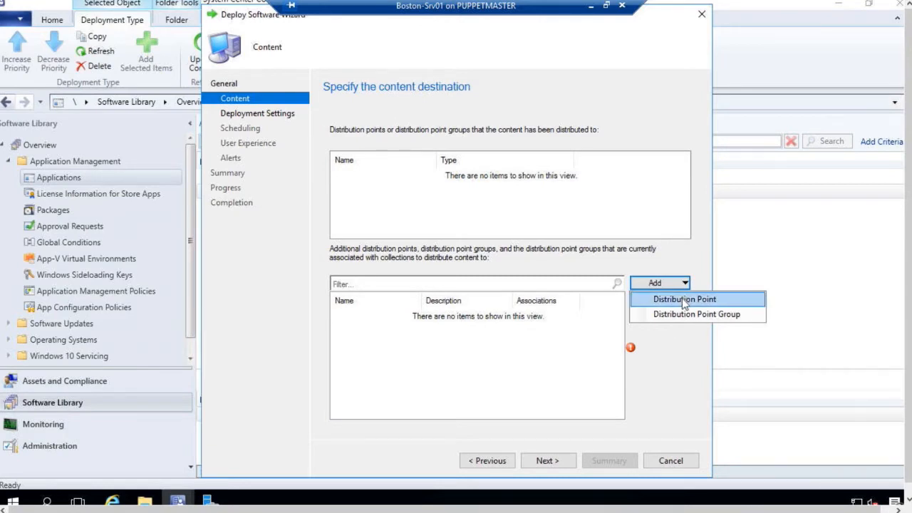
pyautogui.moveTo(687, 315)
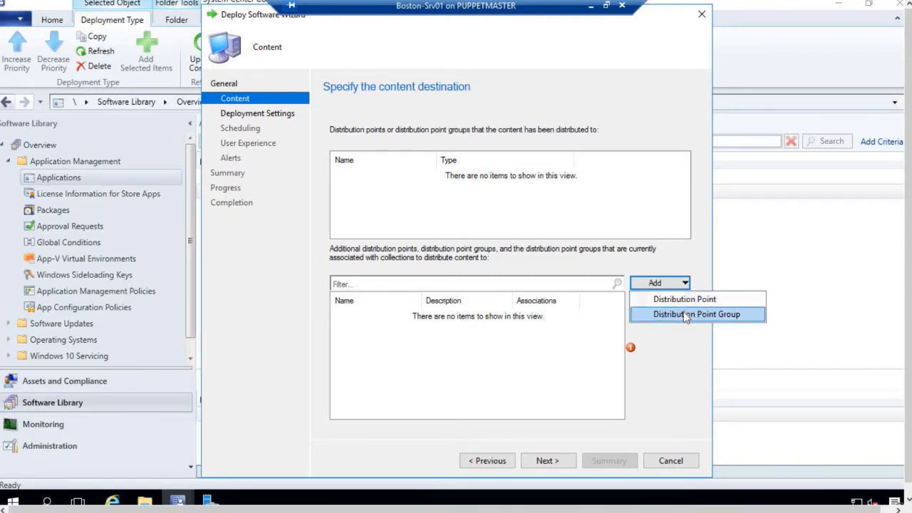
pyautogui.moveTo(679, 333)
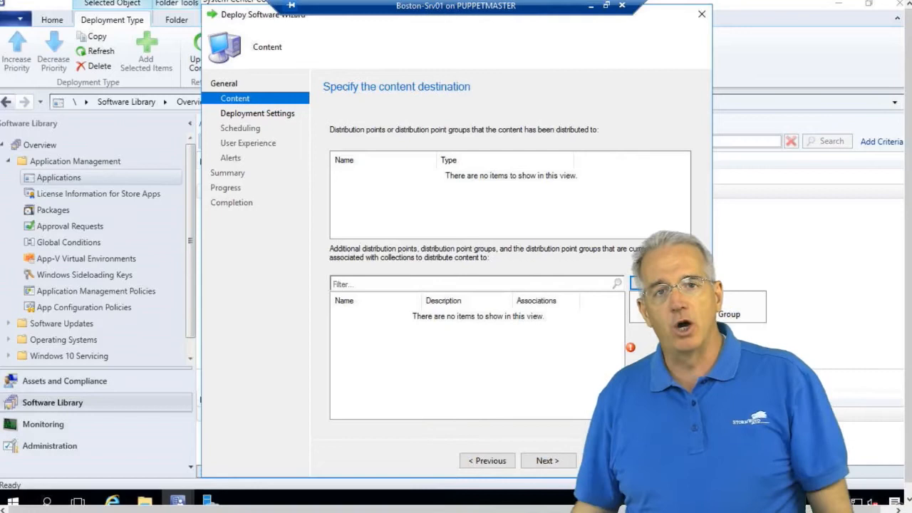
pyautogui.click(661, 282)
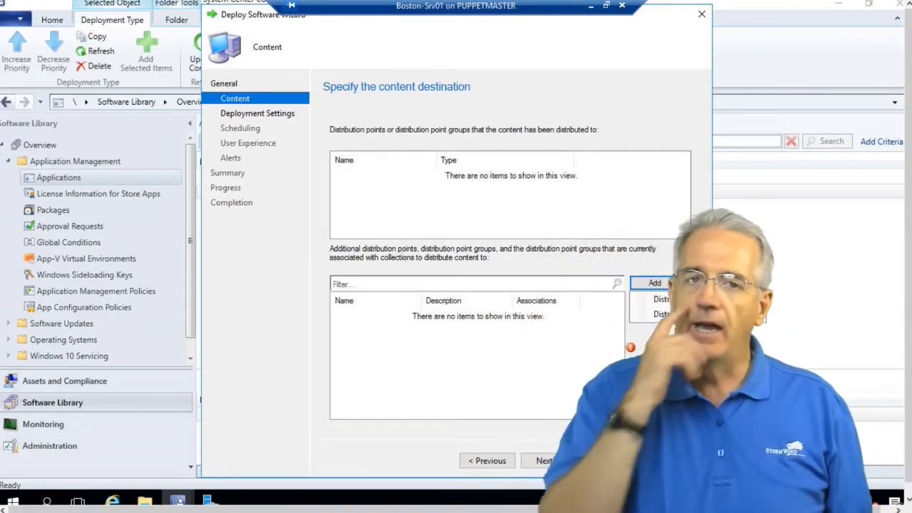
pyautogui.click(661, 282)
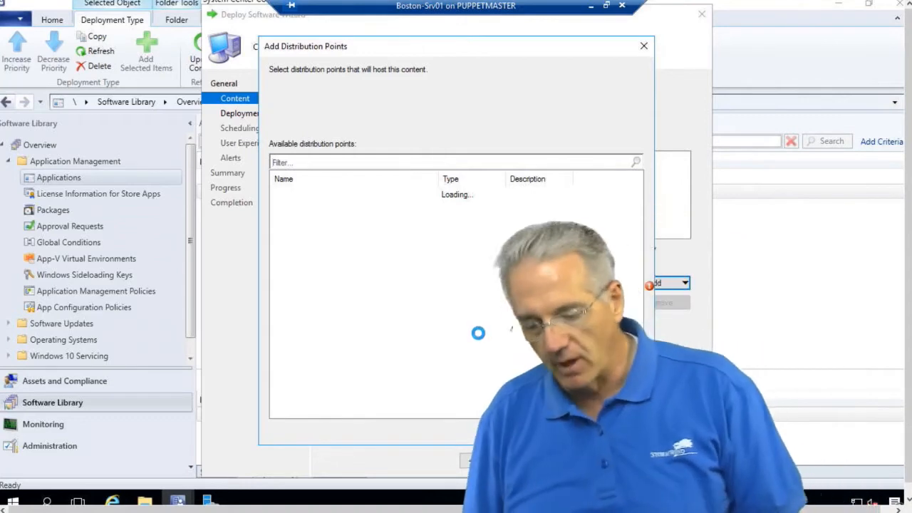
pyautogui.click(641, 46)
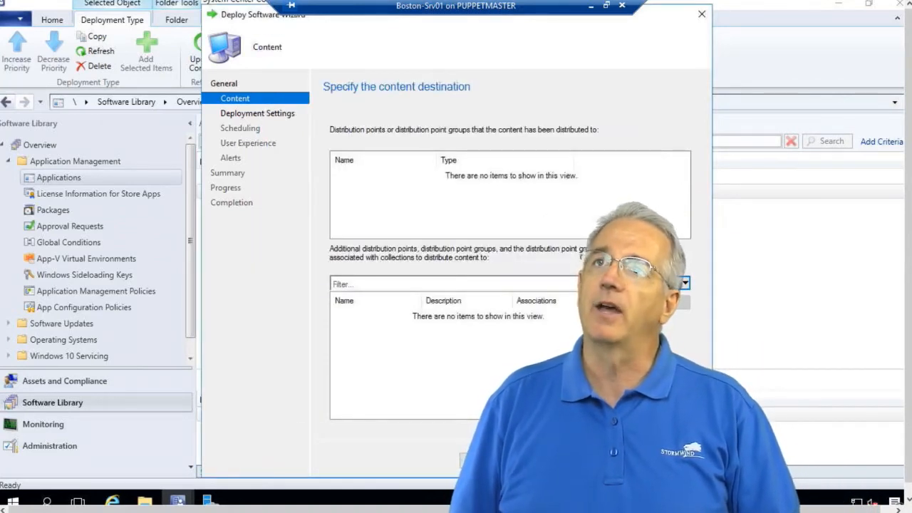
# Add the Boston Distribution Point Group as destination, acknowledging the empty-group warning.
pyautogui.click(689, 282)
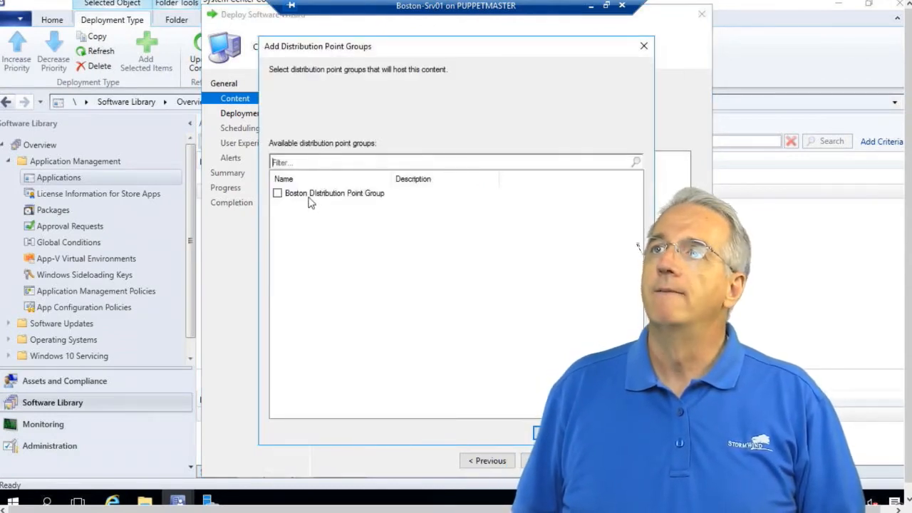
pyautogui.click(277, 194)
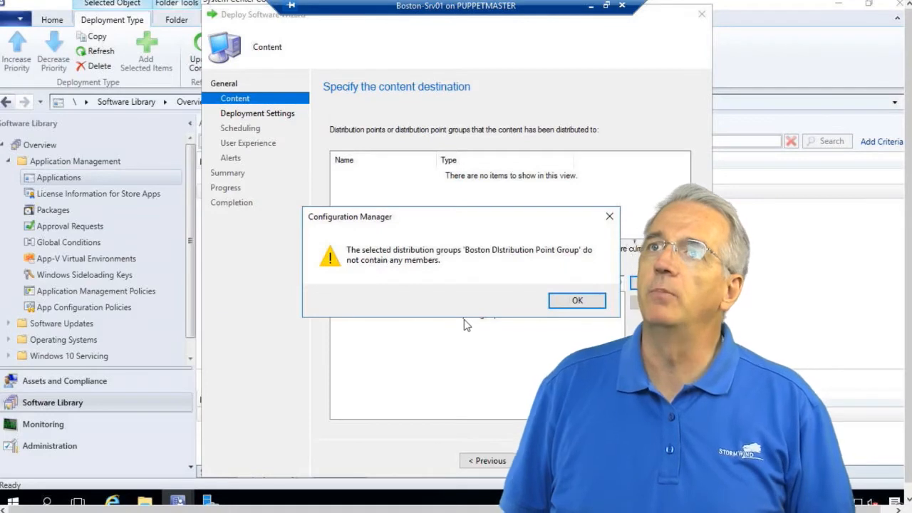
pyautogui.click(576, 299)
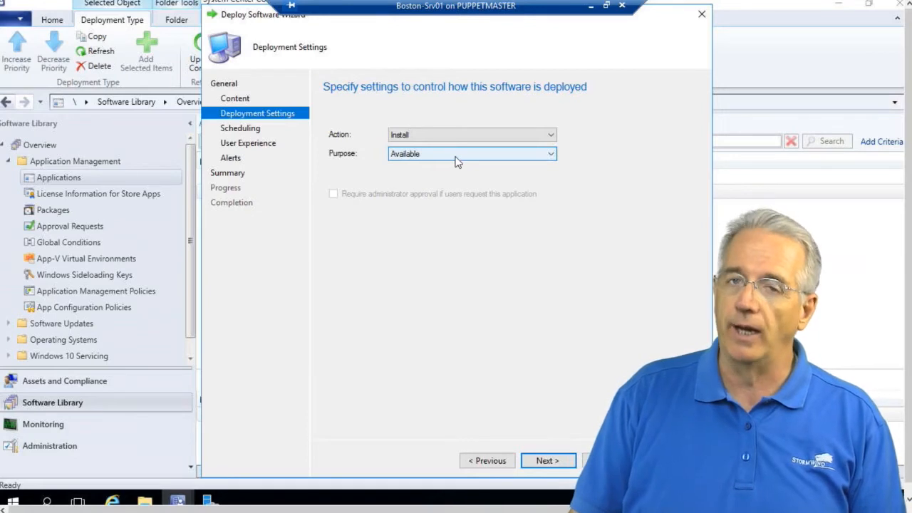
# Make the deployment Required with pre-deploy to primary devices, wake-up packets and metered downloads allowed.
pyautogui.click(472, 154)
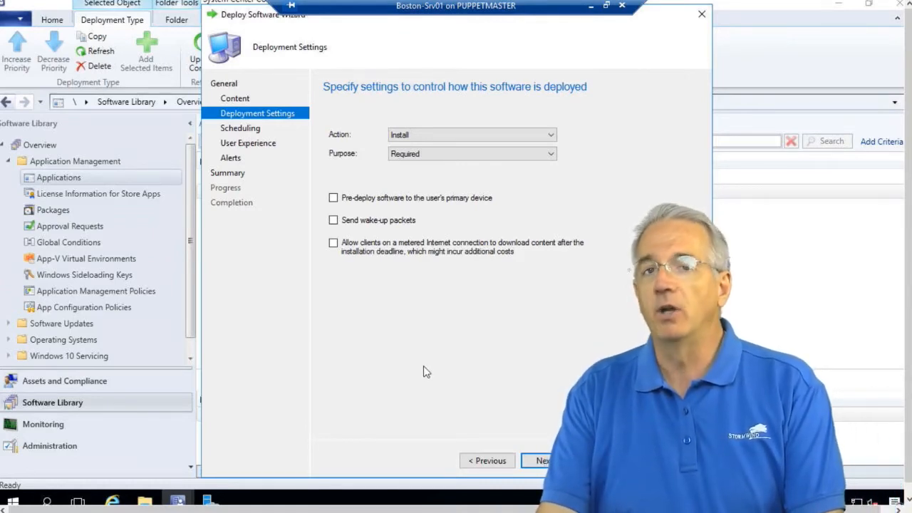
pyautogui.moveTo(390, 258)
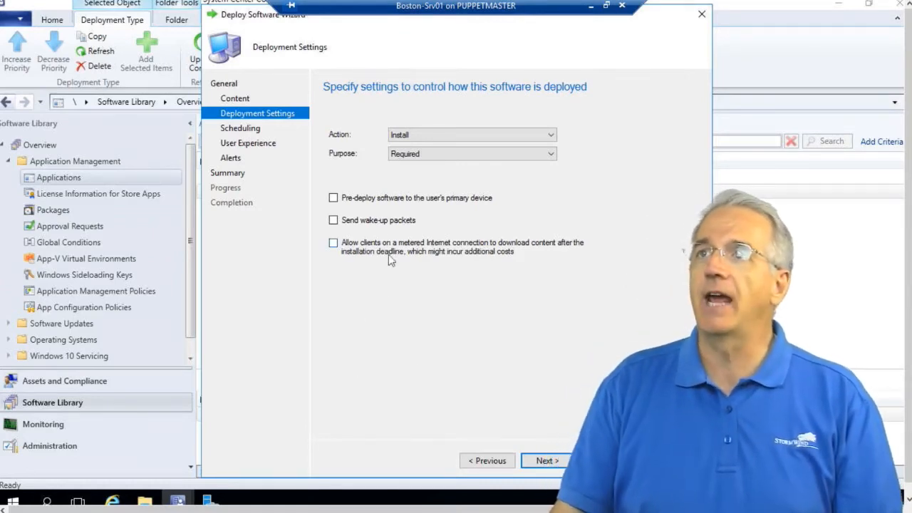
pyautogui.click(333, 197)
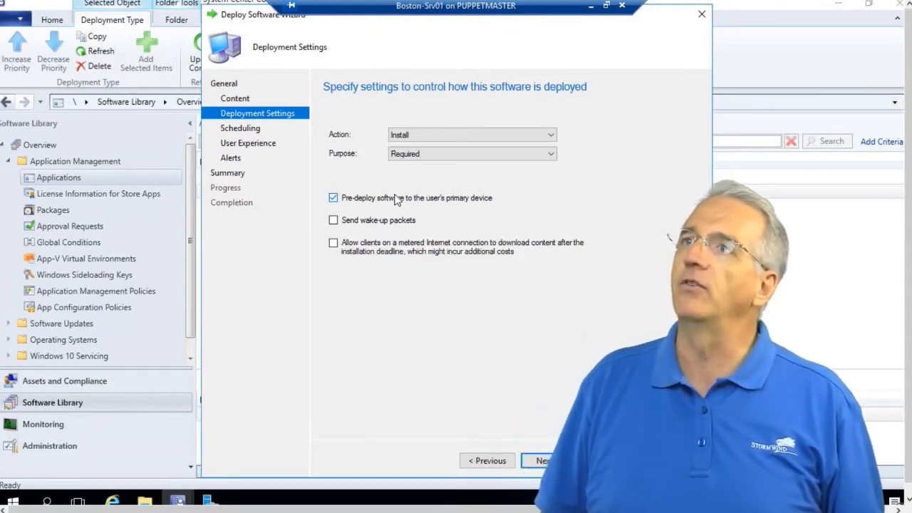
pyautogui.click(333, 220)
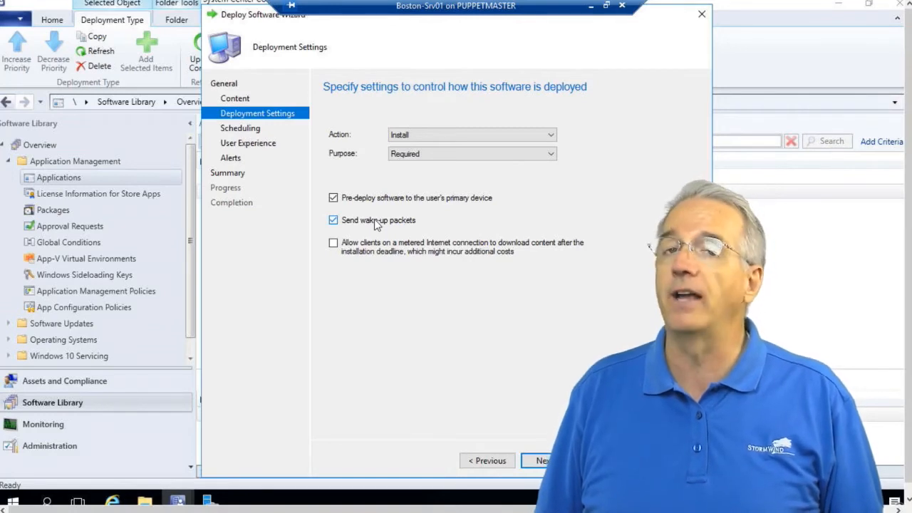
pyautogui.moveTo(368, 301)
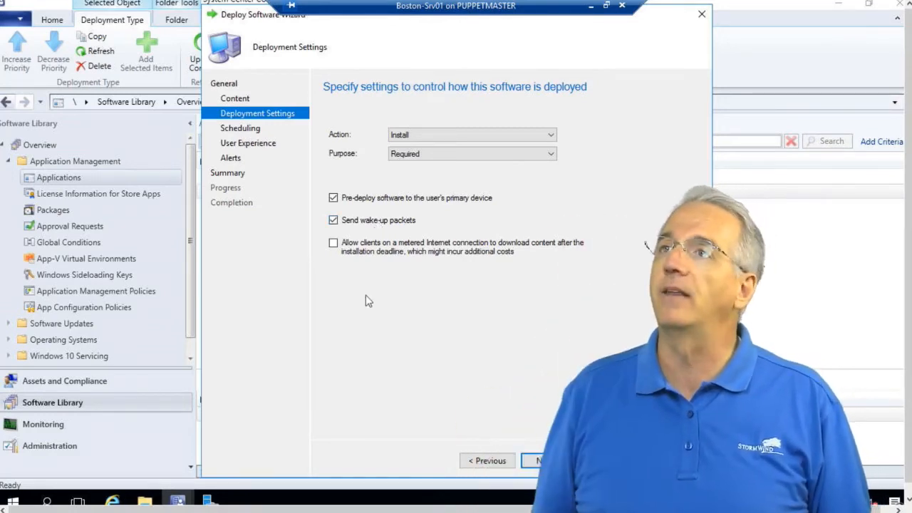
pyautogui.moveTo(392, 254)
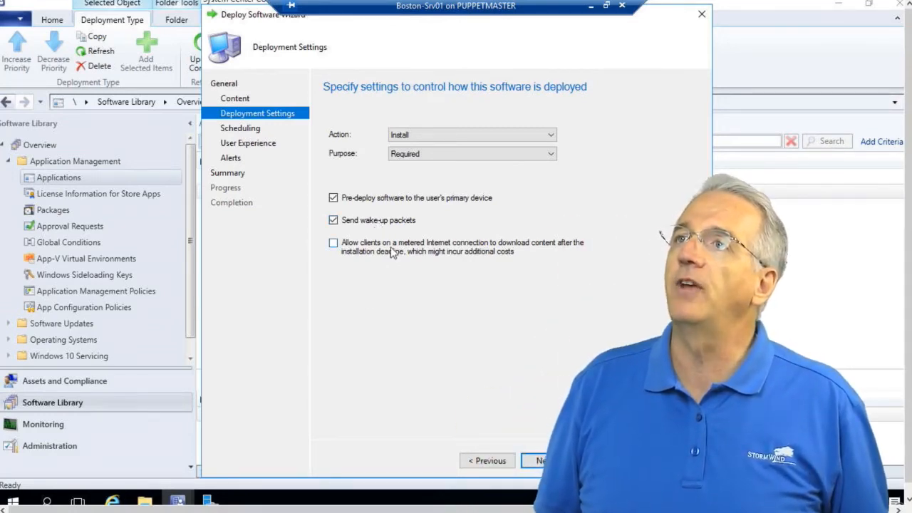
pyautogui.click(334, 242)
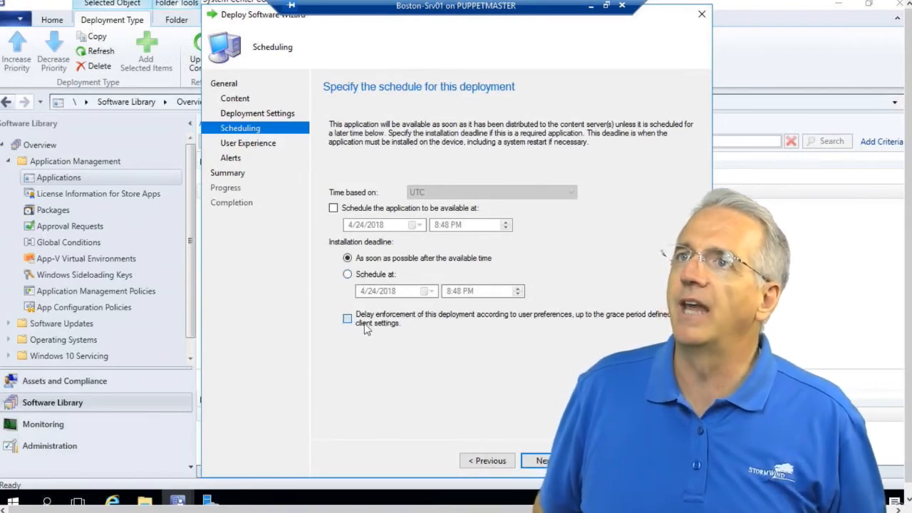
# Toggle delayed enforcement on and back off, keeping scheduling as soon as possible, and continue.
pyautogui.click(347, 318)
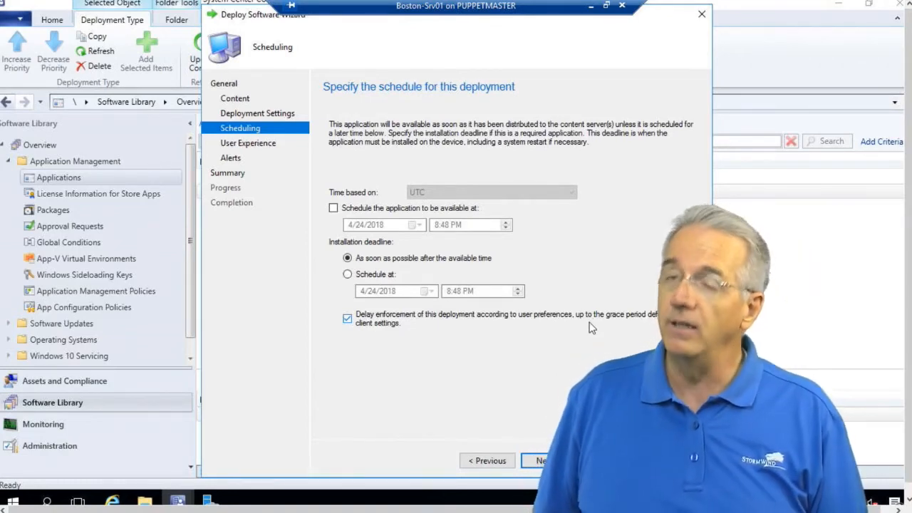
pyautogui.click(346, 317)
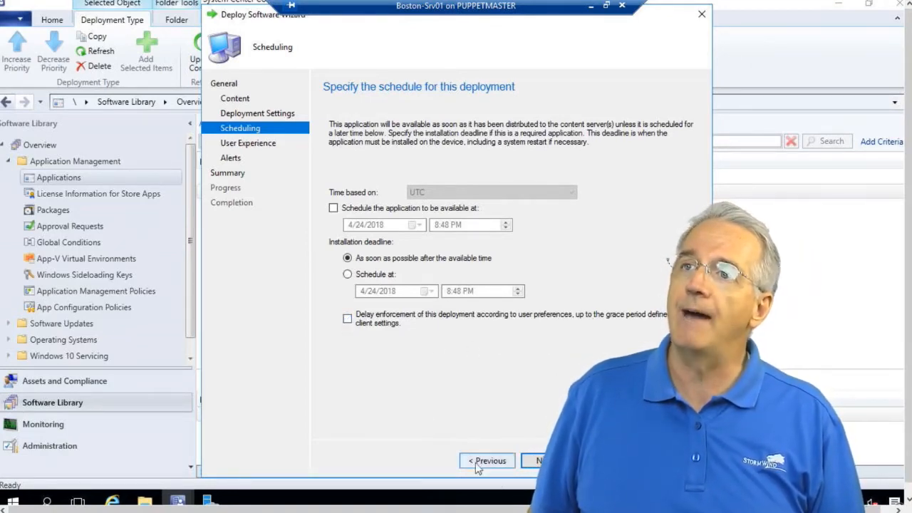
pyautogui.click(545, 461)
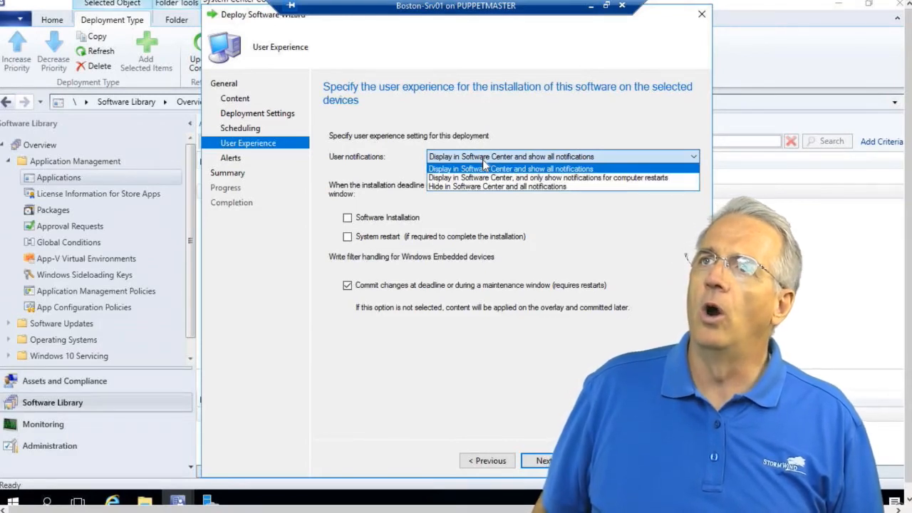
pyautogui.moveTo(484, 177)
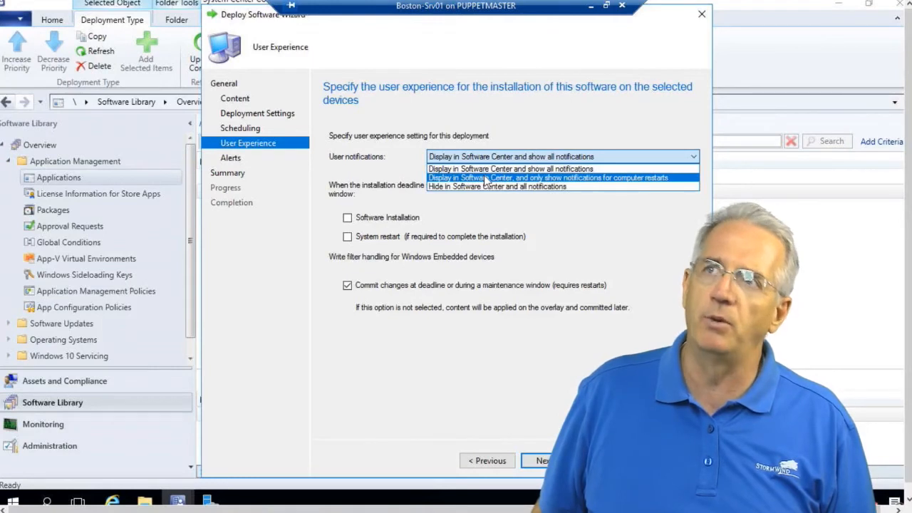
pyautogui.moveTo(488, 186)
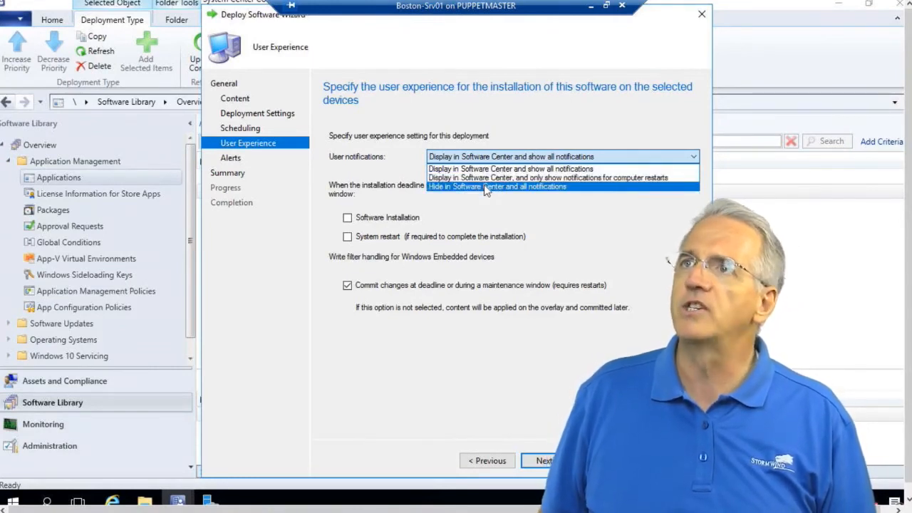
# Keep all notifications shown in Software Center and leave system restart outside maintenance windows off.
pyautogui.click(503, 168)
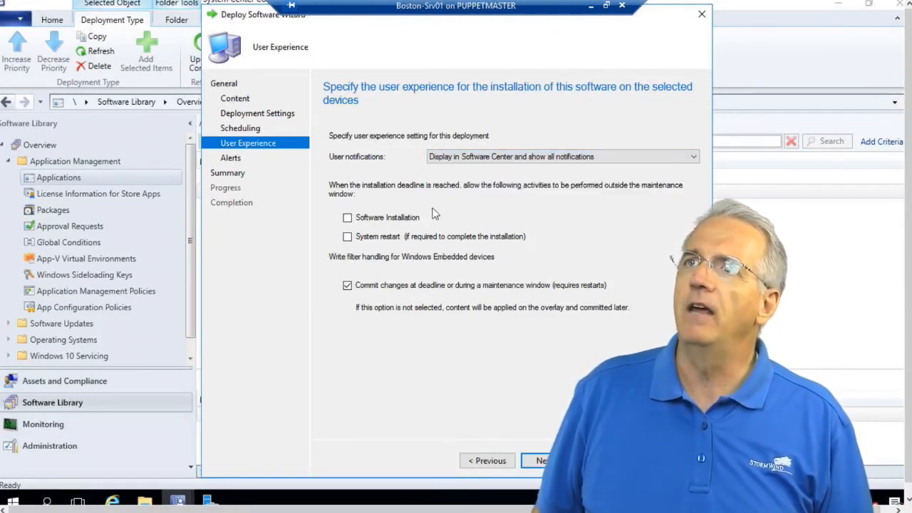
pyautogui.moveTo(459, 192)
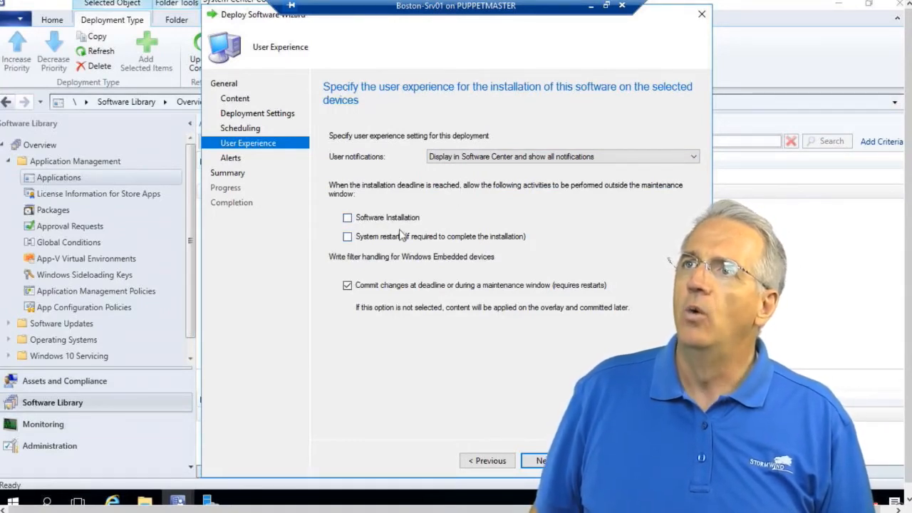
pyautogui.click(347, 236)
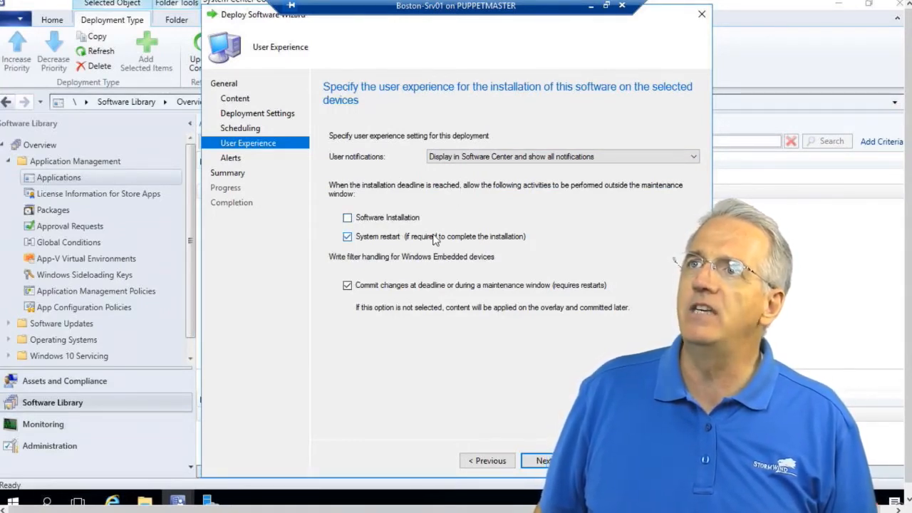
pyautogui.click(346, 237)
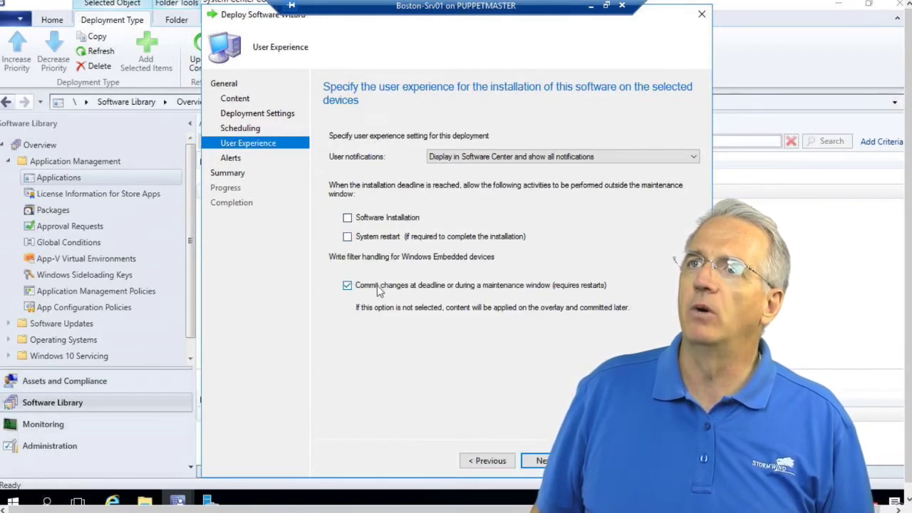
pyautogui.moveTo(487, 300)
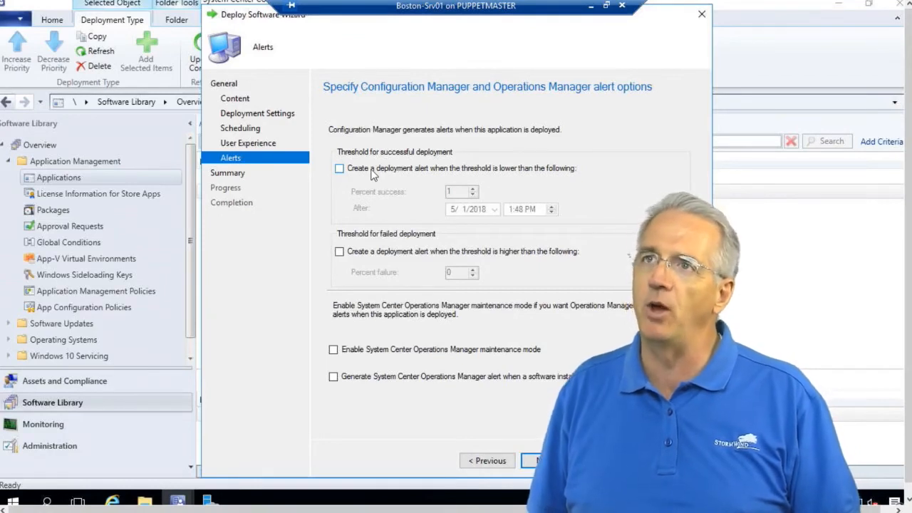
# Try a 90 percent success alert, then keep only a failure alert above 6 percent.
pyautogui.click(339, 169)
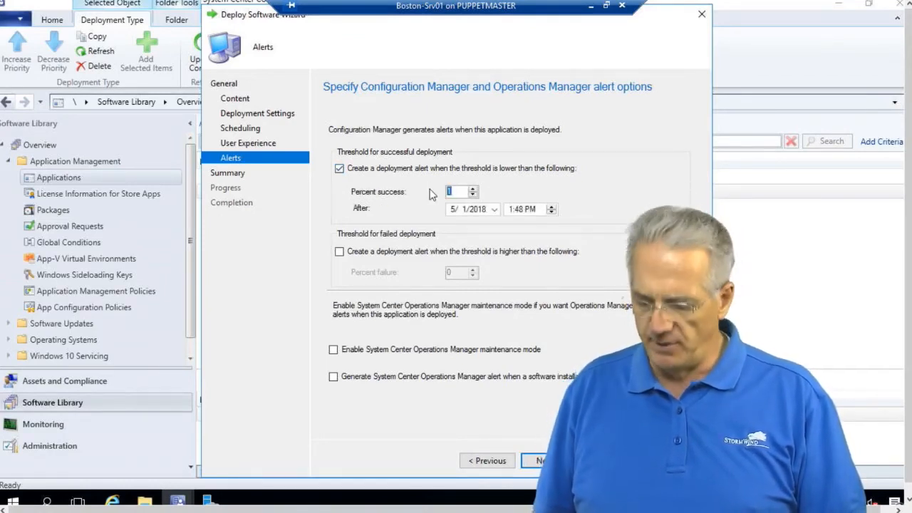
pyautogui.write('900')
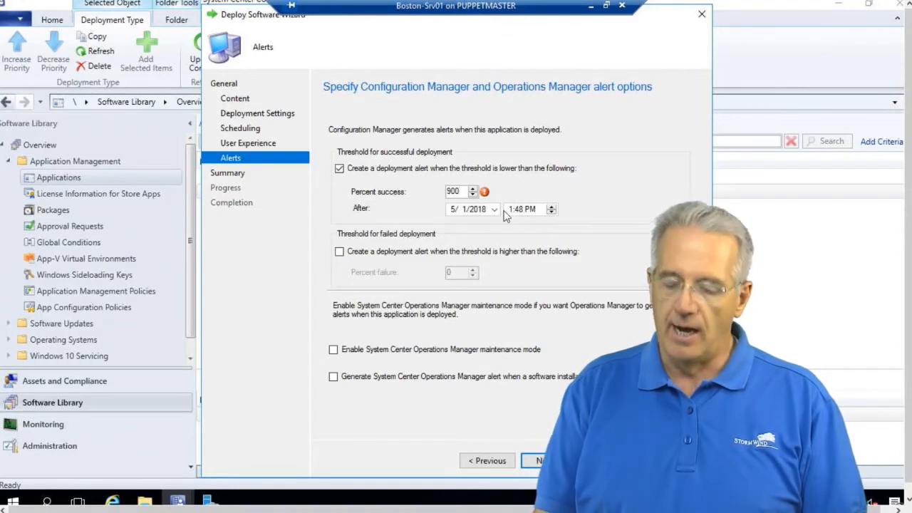
pyautogui.click(339, 168)
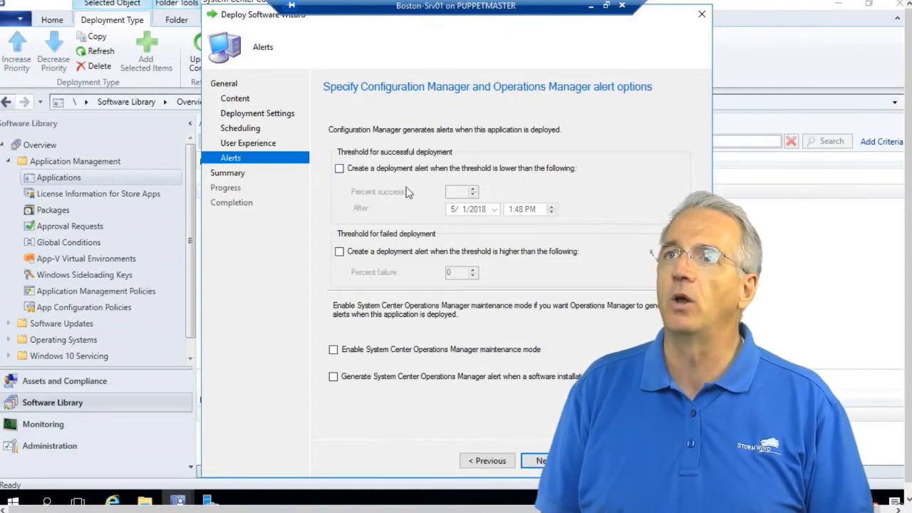
pyautogui.click(339, 251)
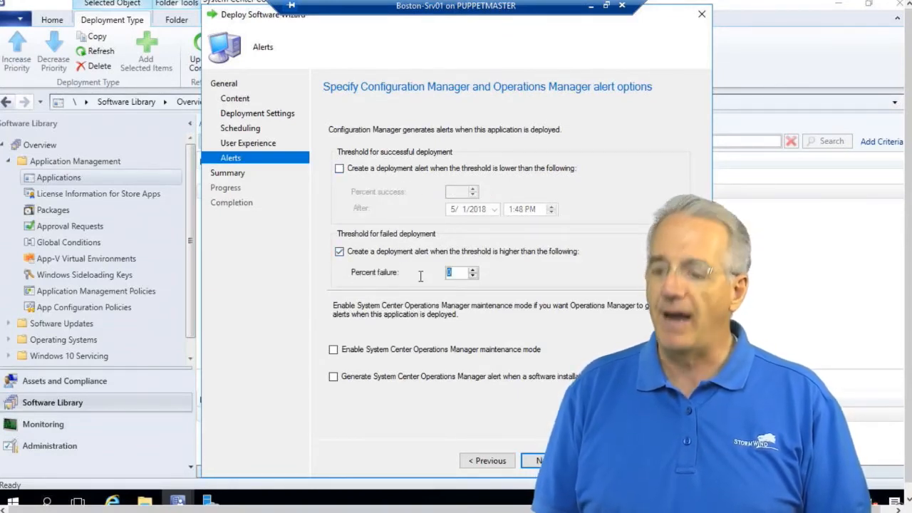
pyautogui.write('6')
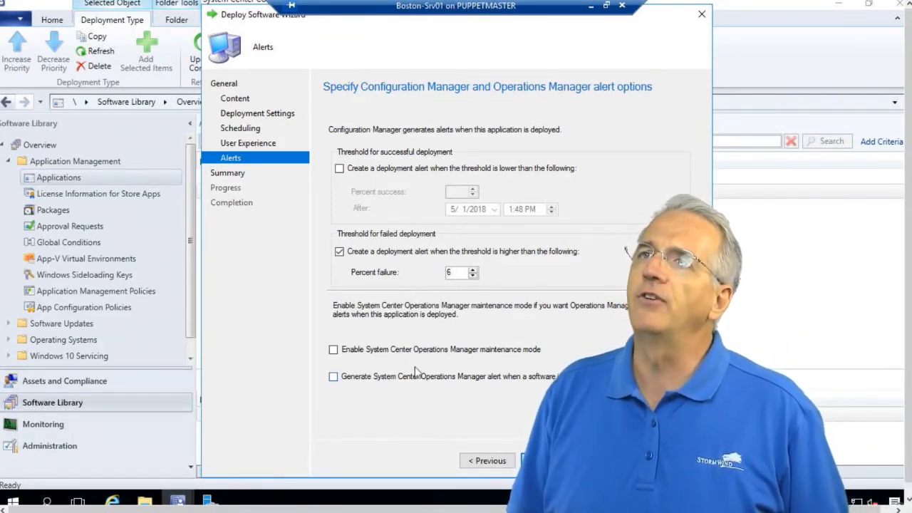
# Enable Operations Manager maintenance mode and installation alerts, then reach the deployment summary.
pyautogui.click(333, 349)
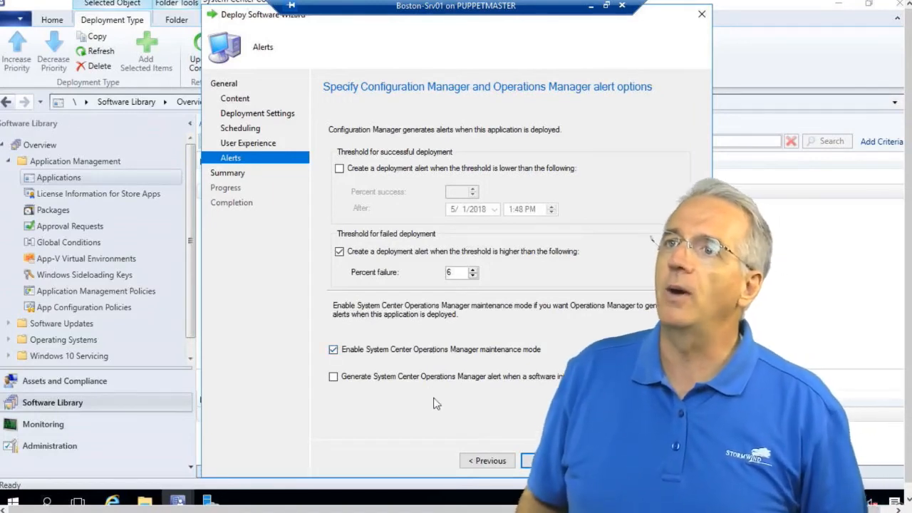
pyautogui.click(333, 376)
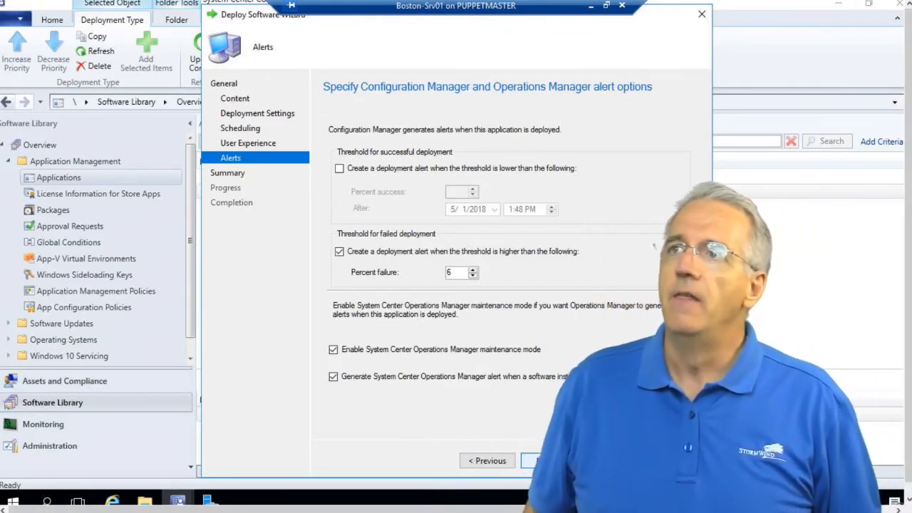
pyautogui.click(542, 460)
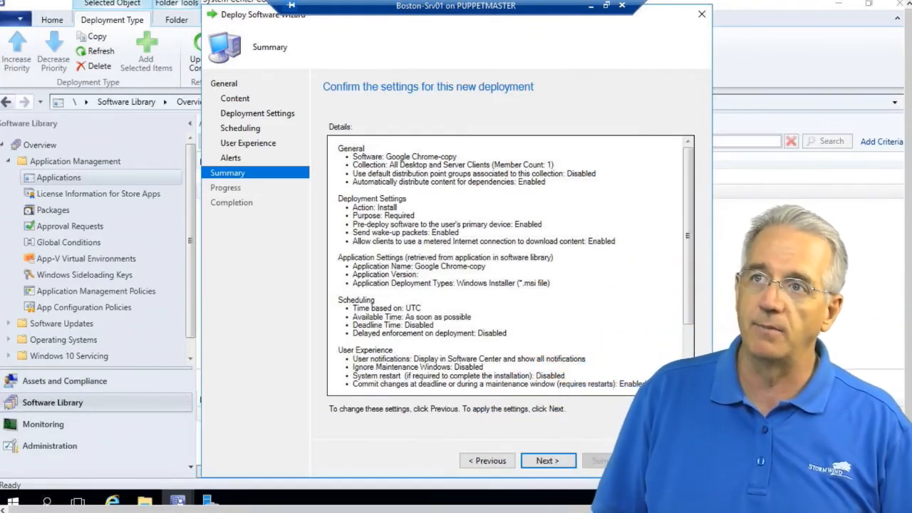
# Cancel the Google Chrome-copy deployment wizard and confirm exiting without saving.
pyautogui.click(698, 14)
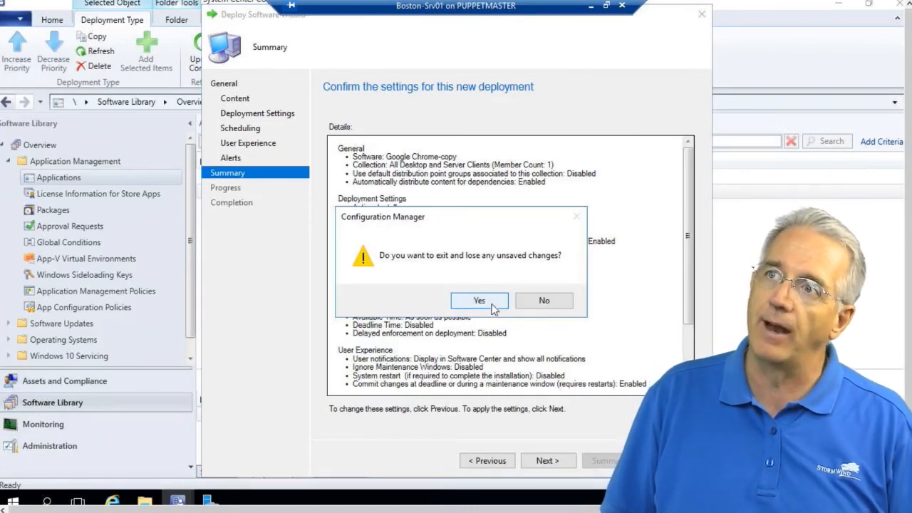
pyautogui.click(479, 299)
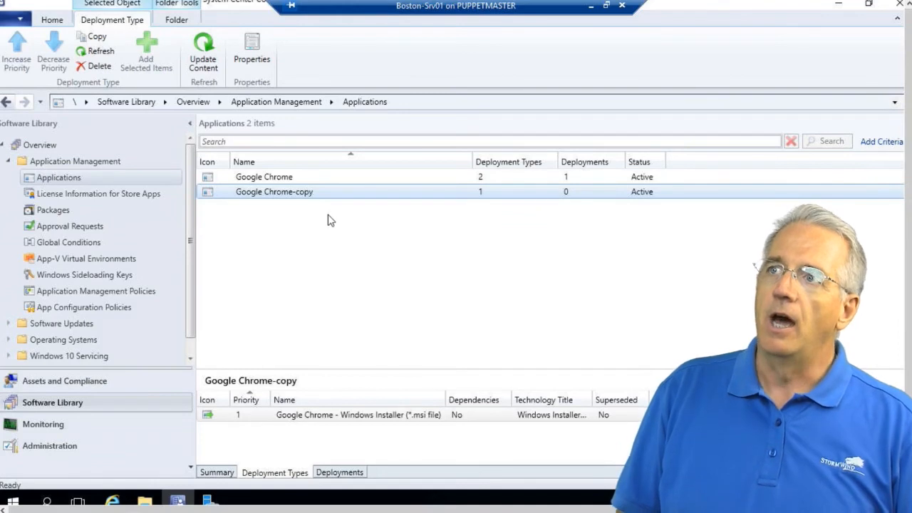
# Show Google Chrome-copy's summary: revision 1, active, 0 deployments, 0 targeted.
pyautogui.click(217, 471)
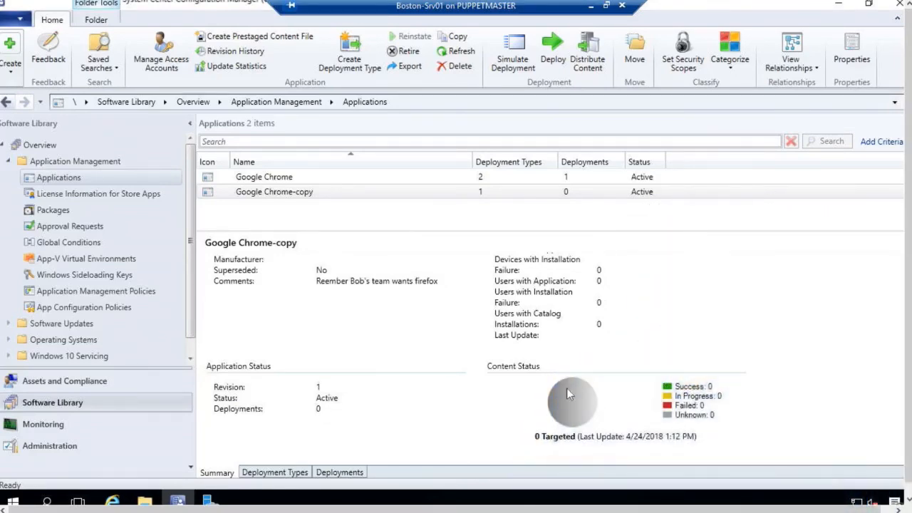
pyautogui.moveTo(695, 397)
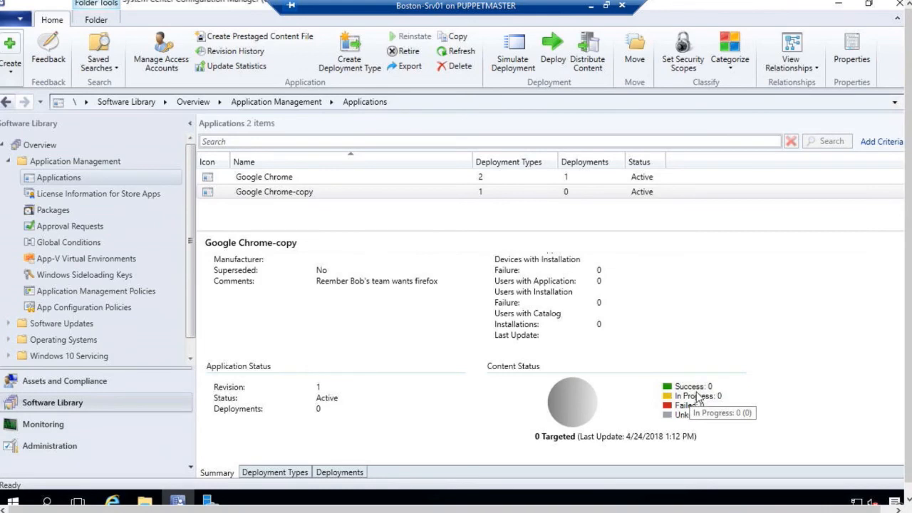
pyautogui.moveTo(649, 442)
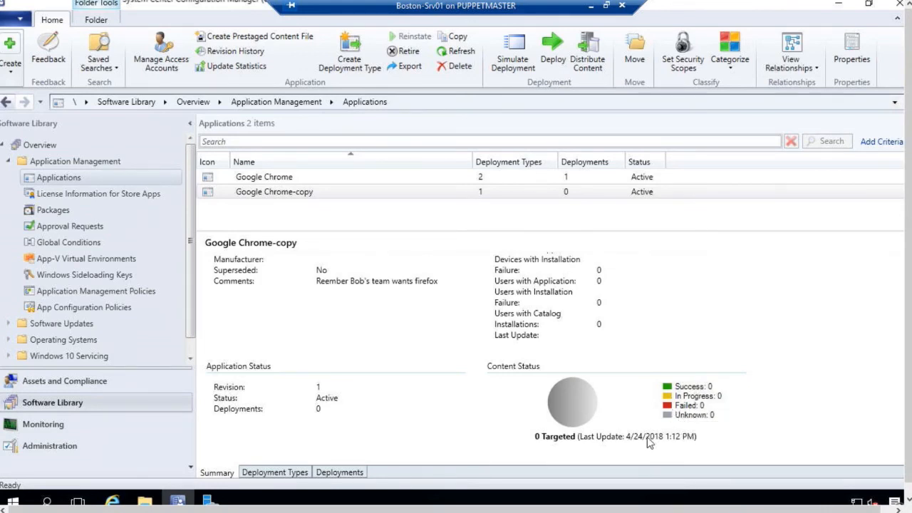